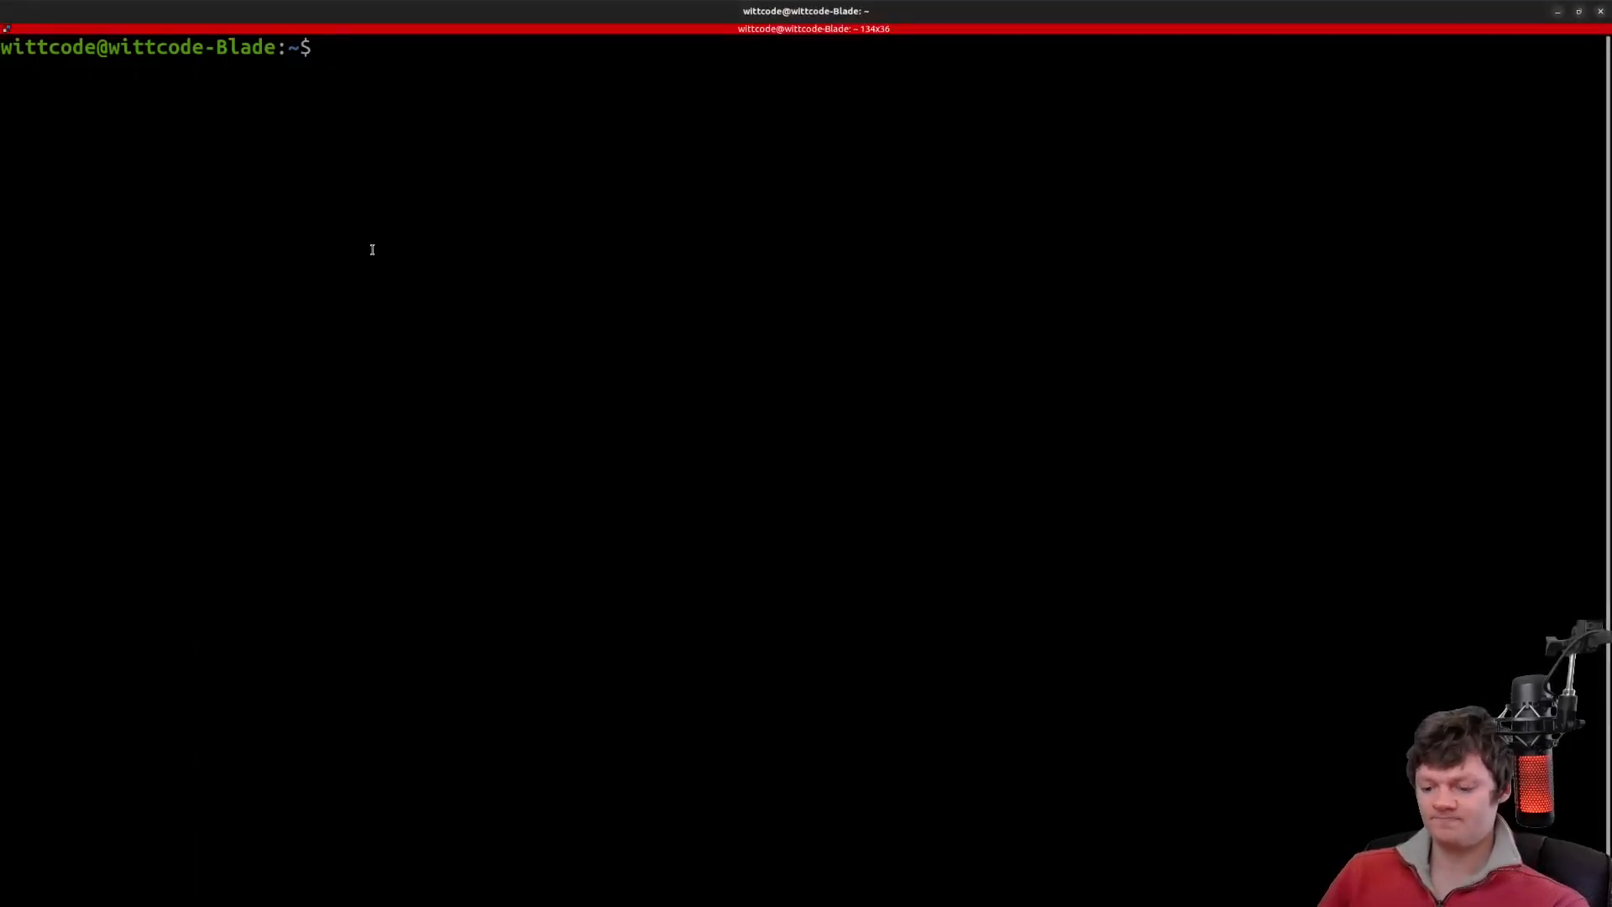
text(docker volume create my_o)
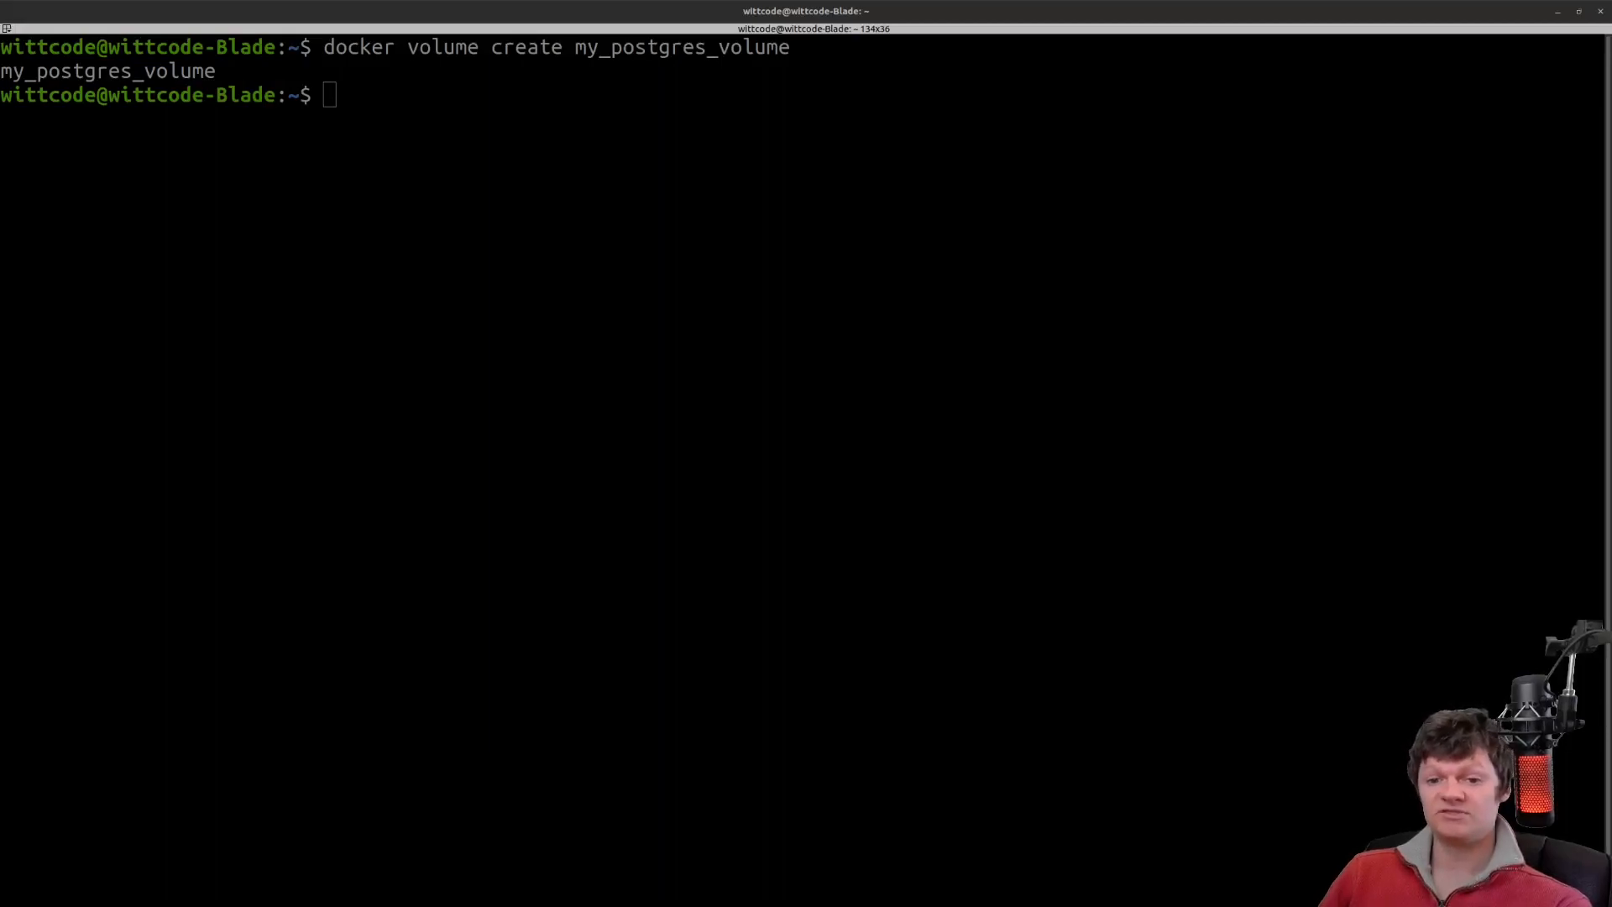
mouse_move(383, 265)
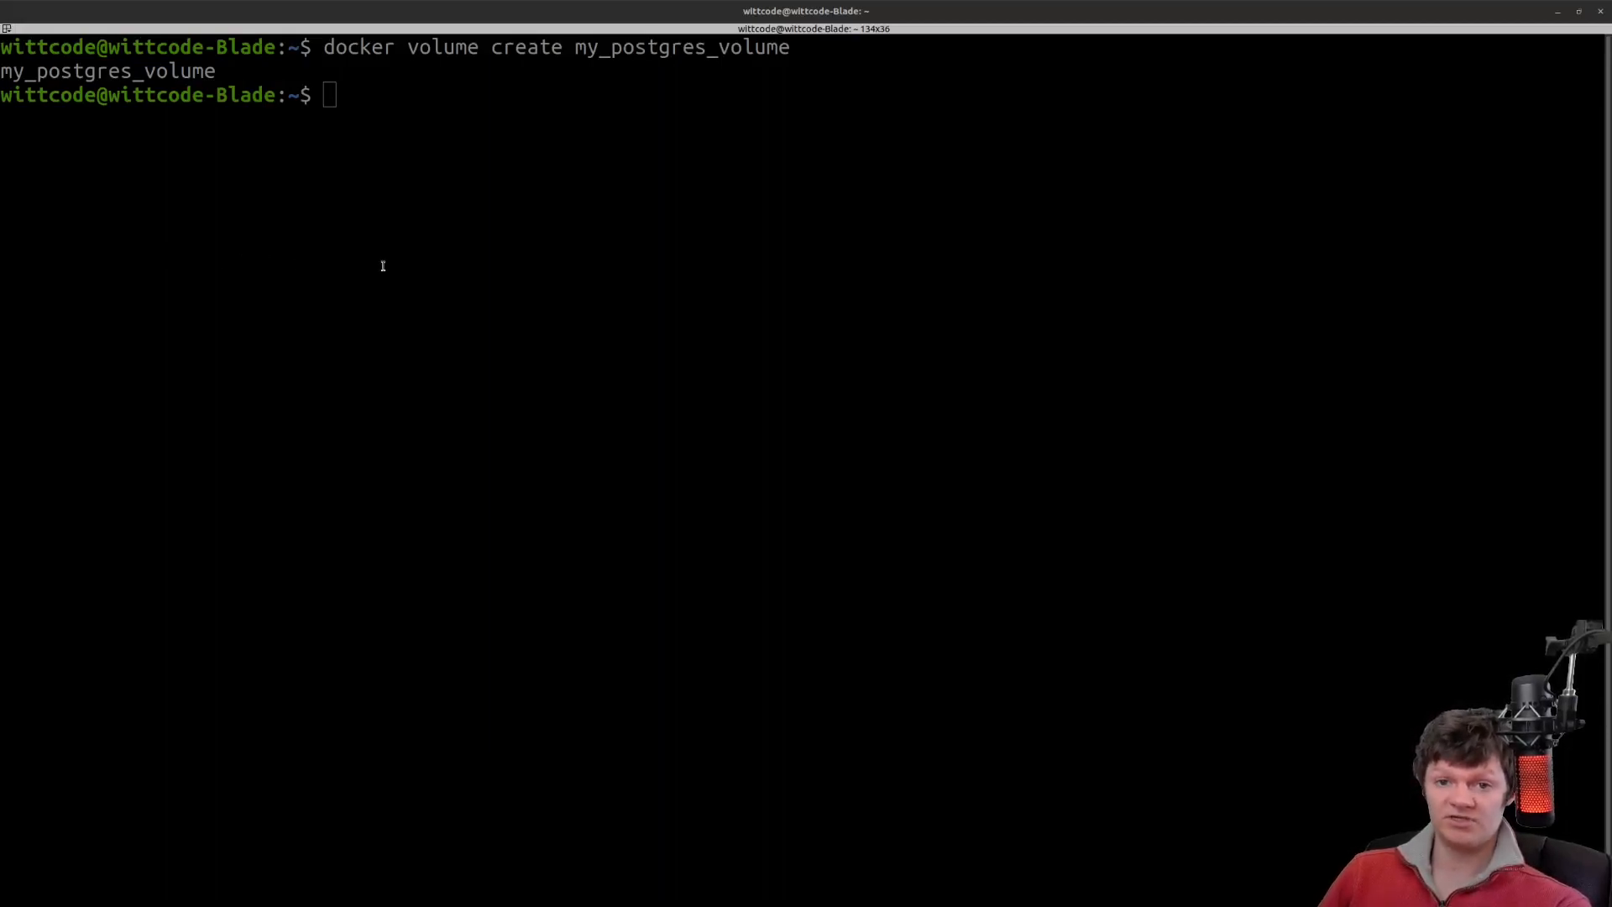
text(docker pull postgres)
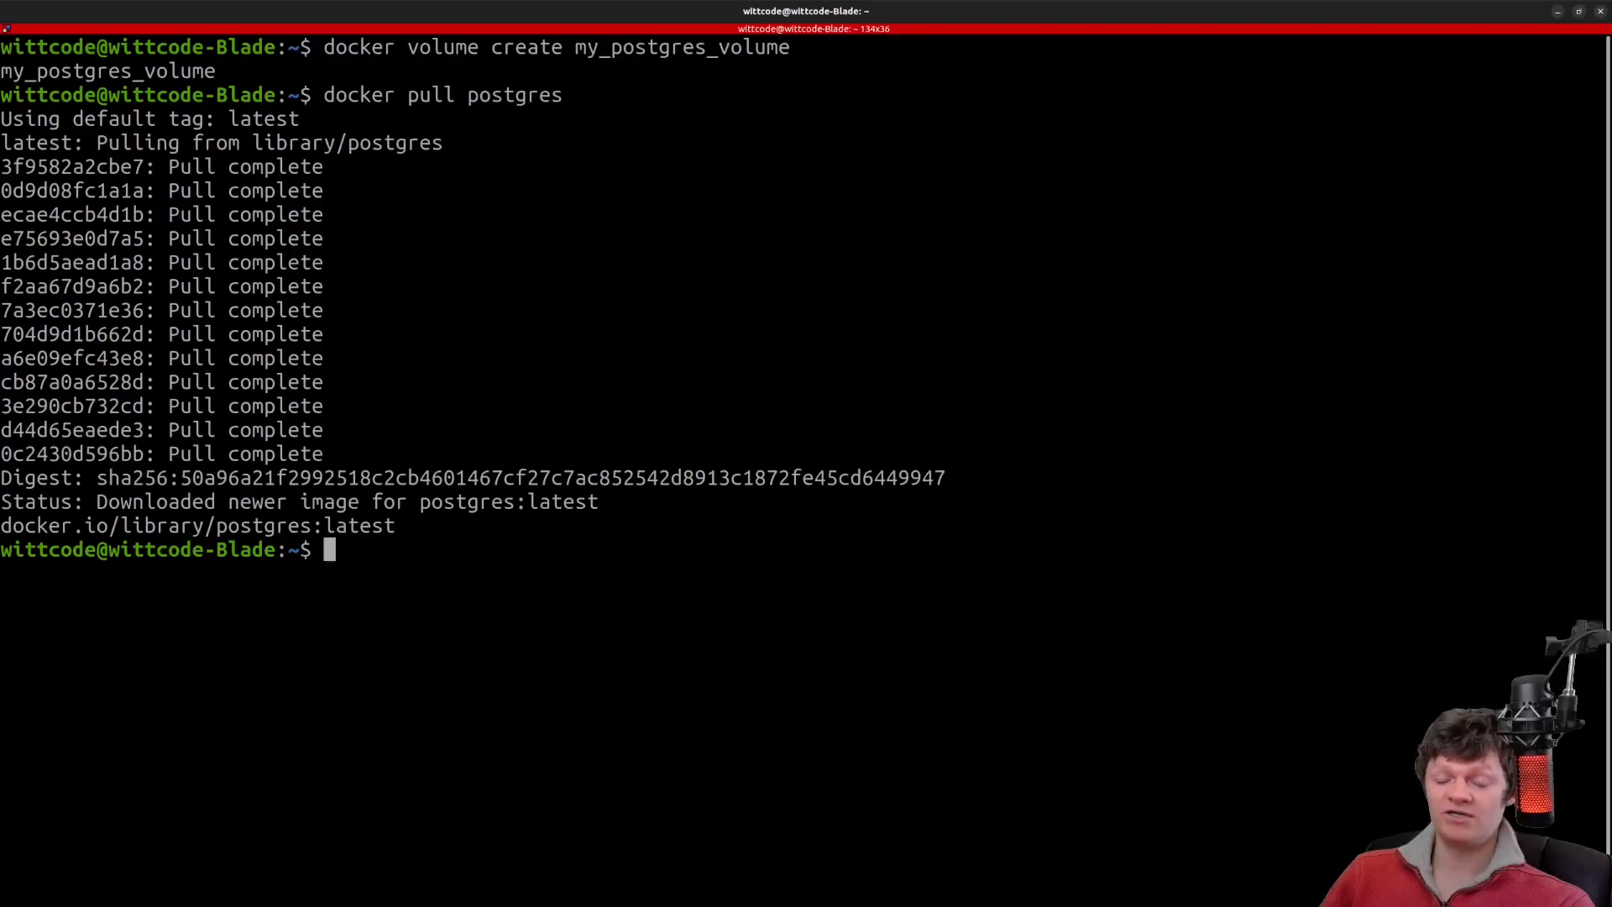
text(docker run --name my_postgres_container \)
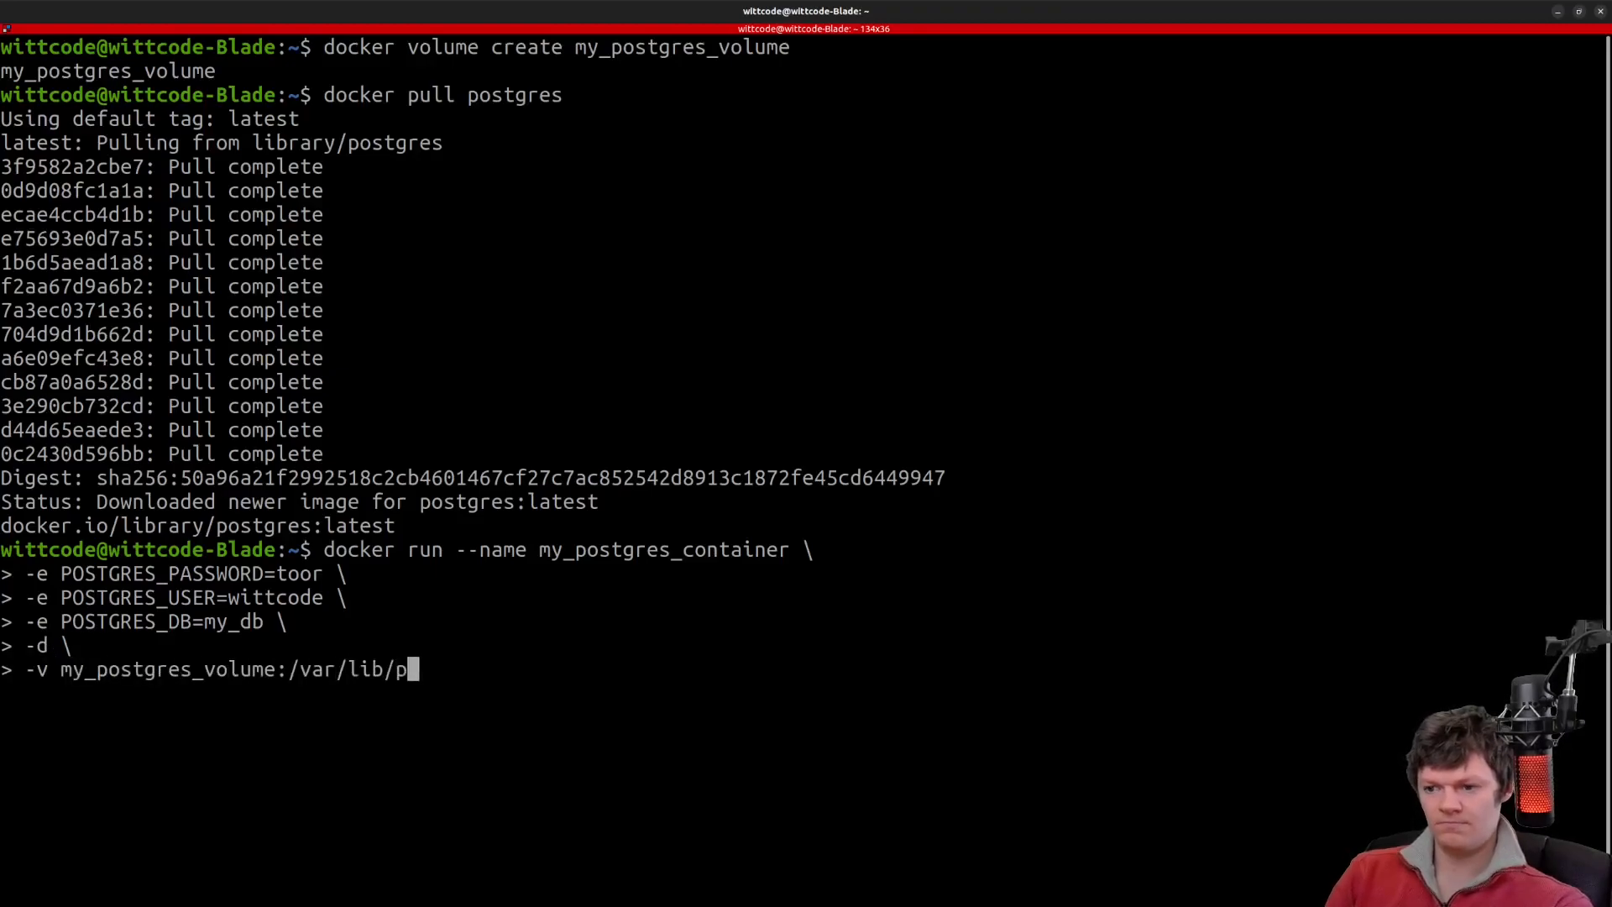
text(ostgresql/data \)
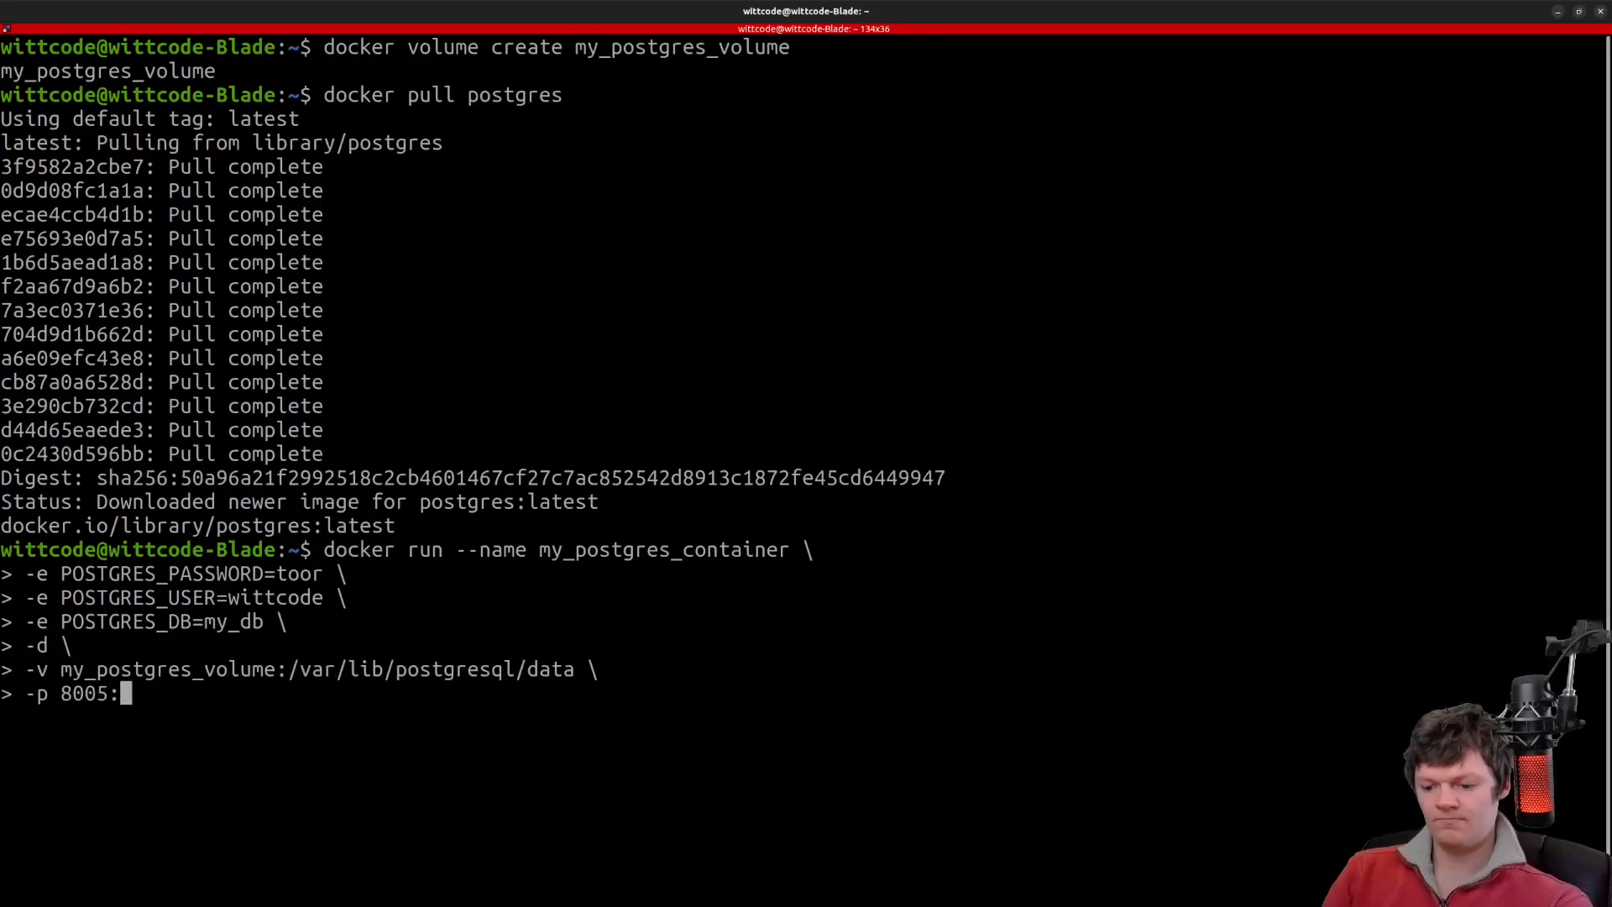
text(5432 \)
text(postgres)
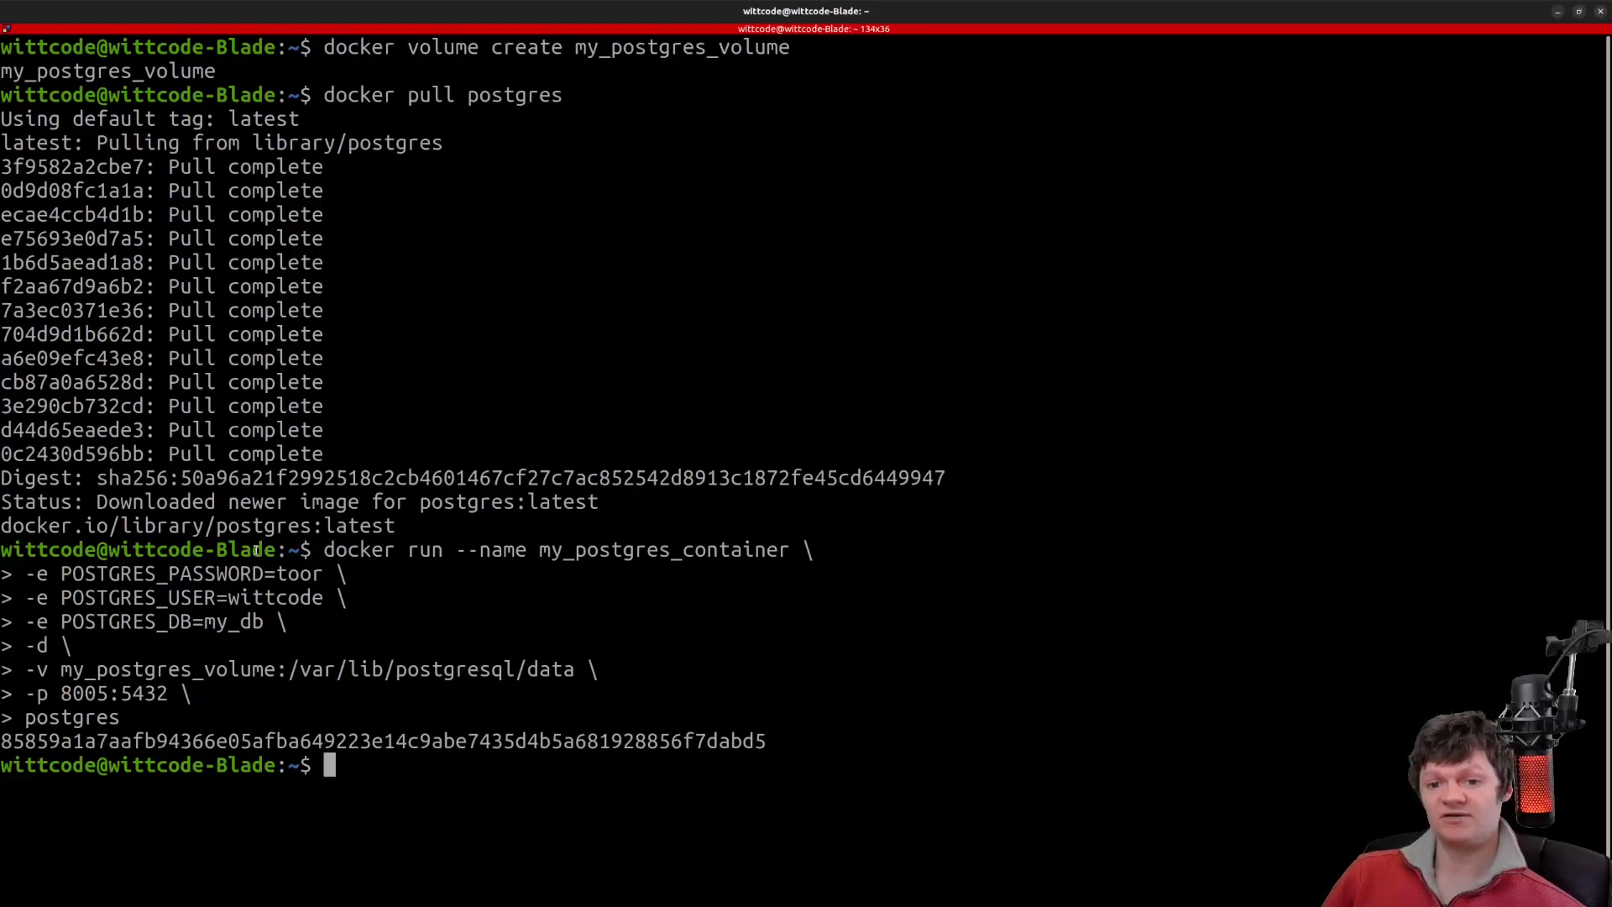
text(d)
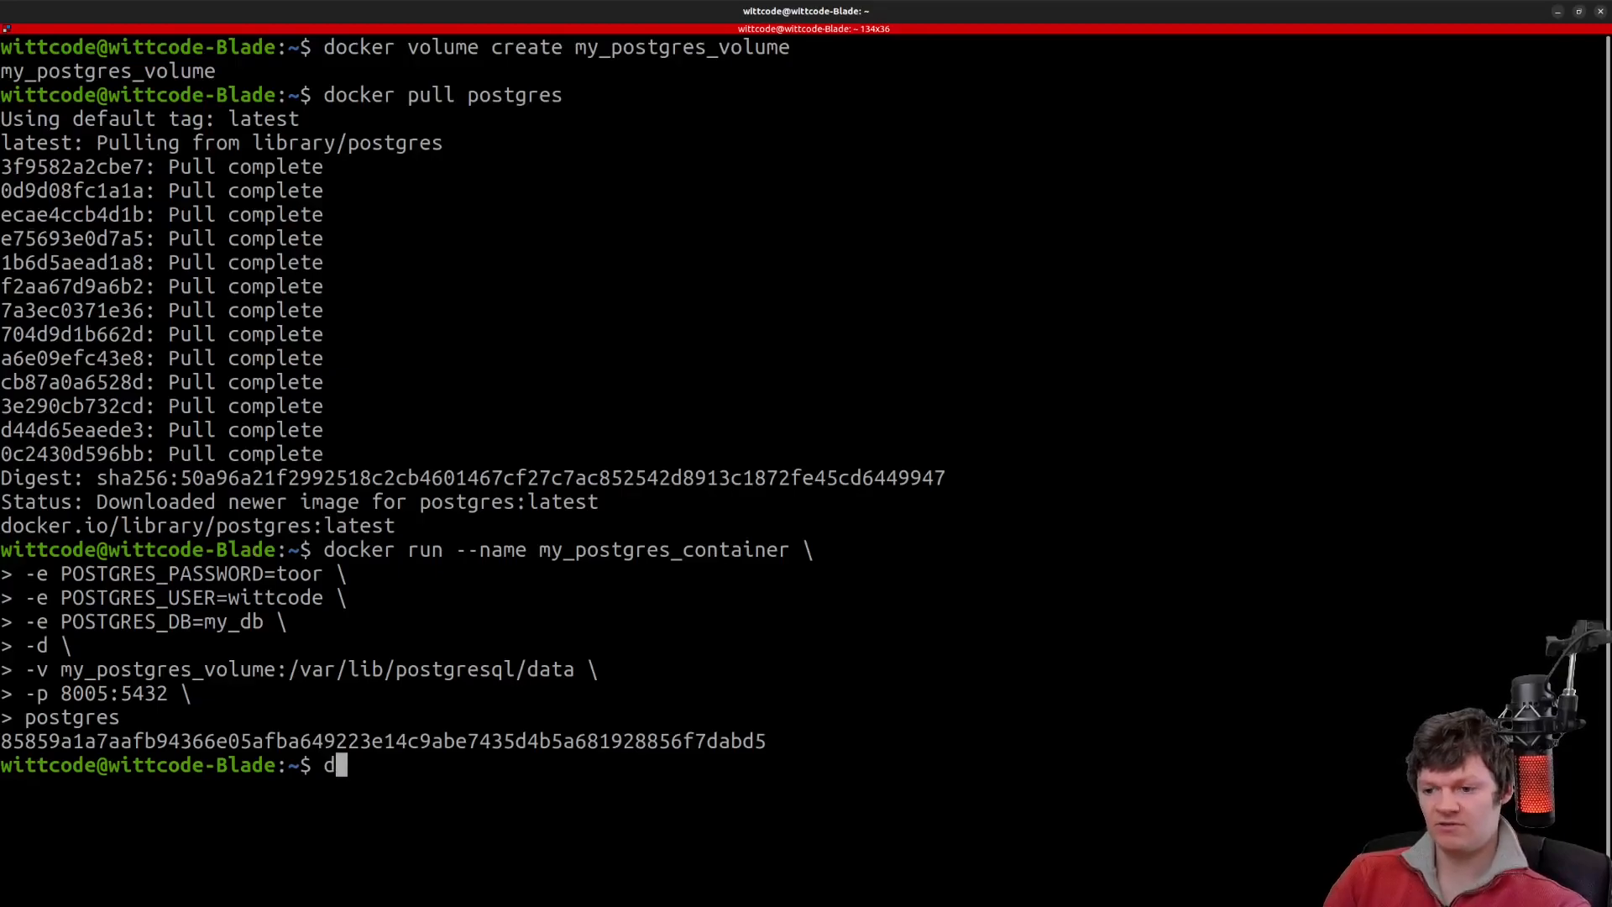
text(ocker ps)
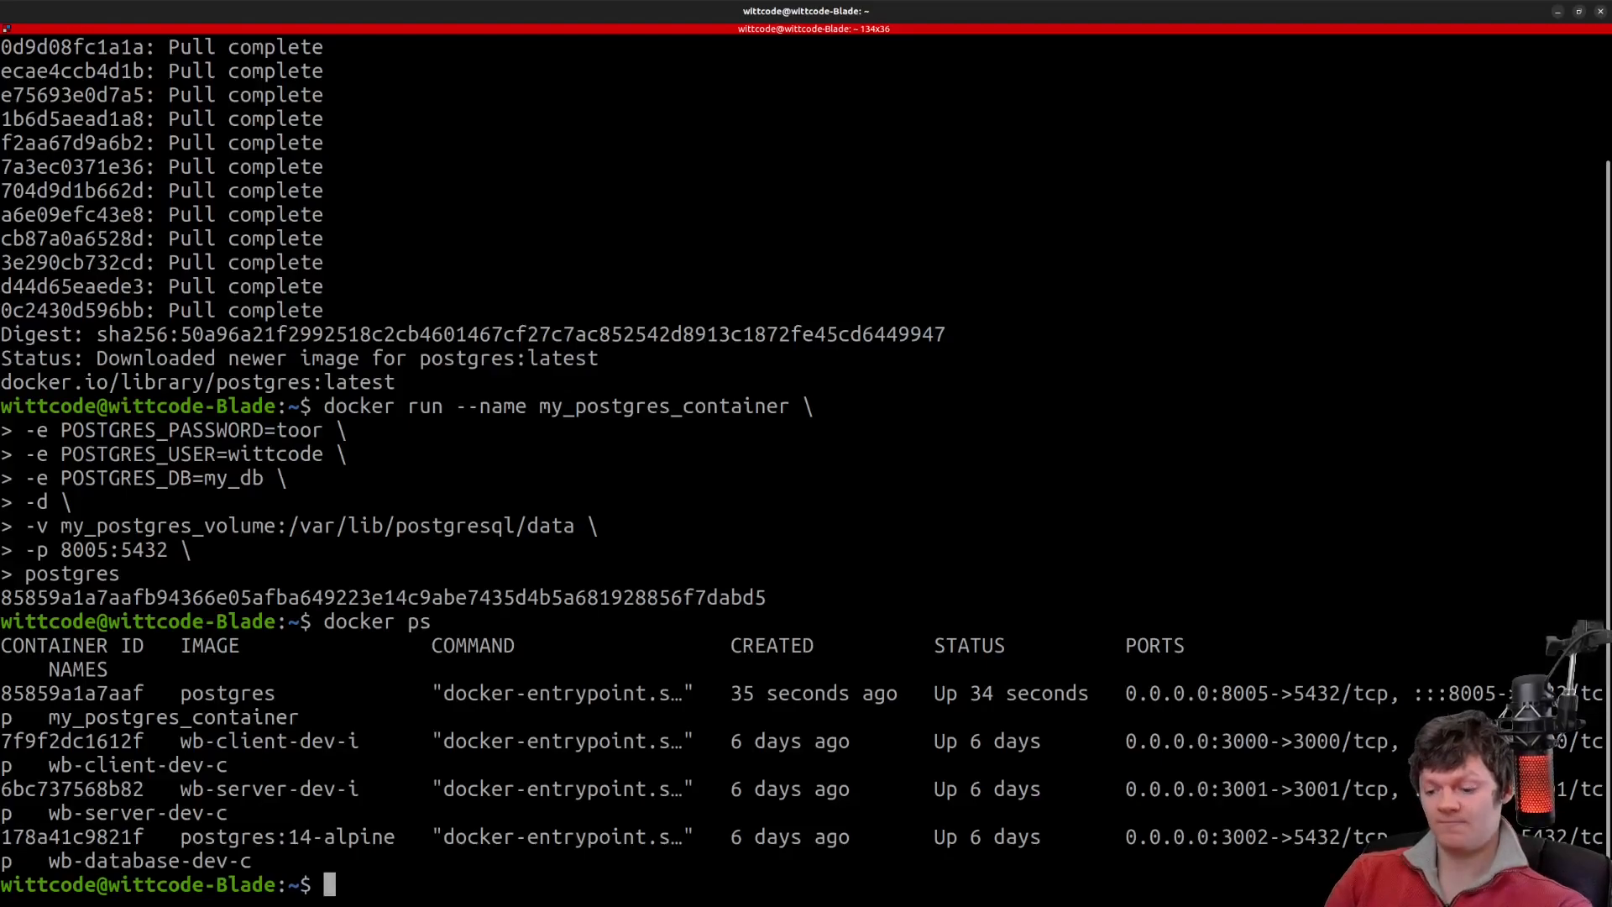
text(docker exec -it 85859a1a7aaf bash)
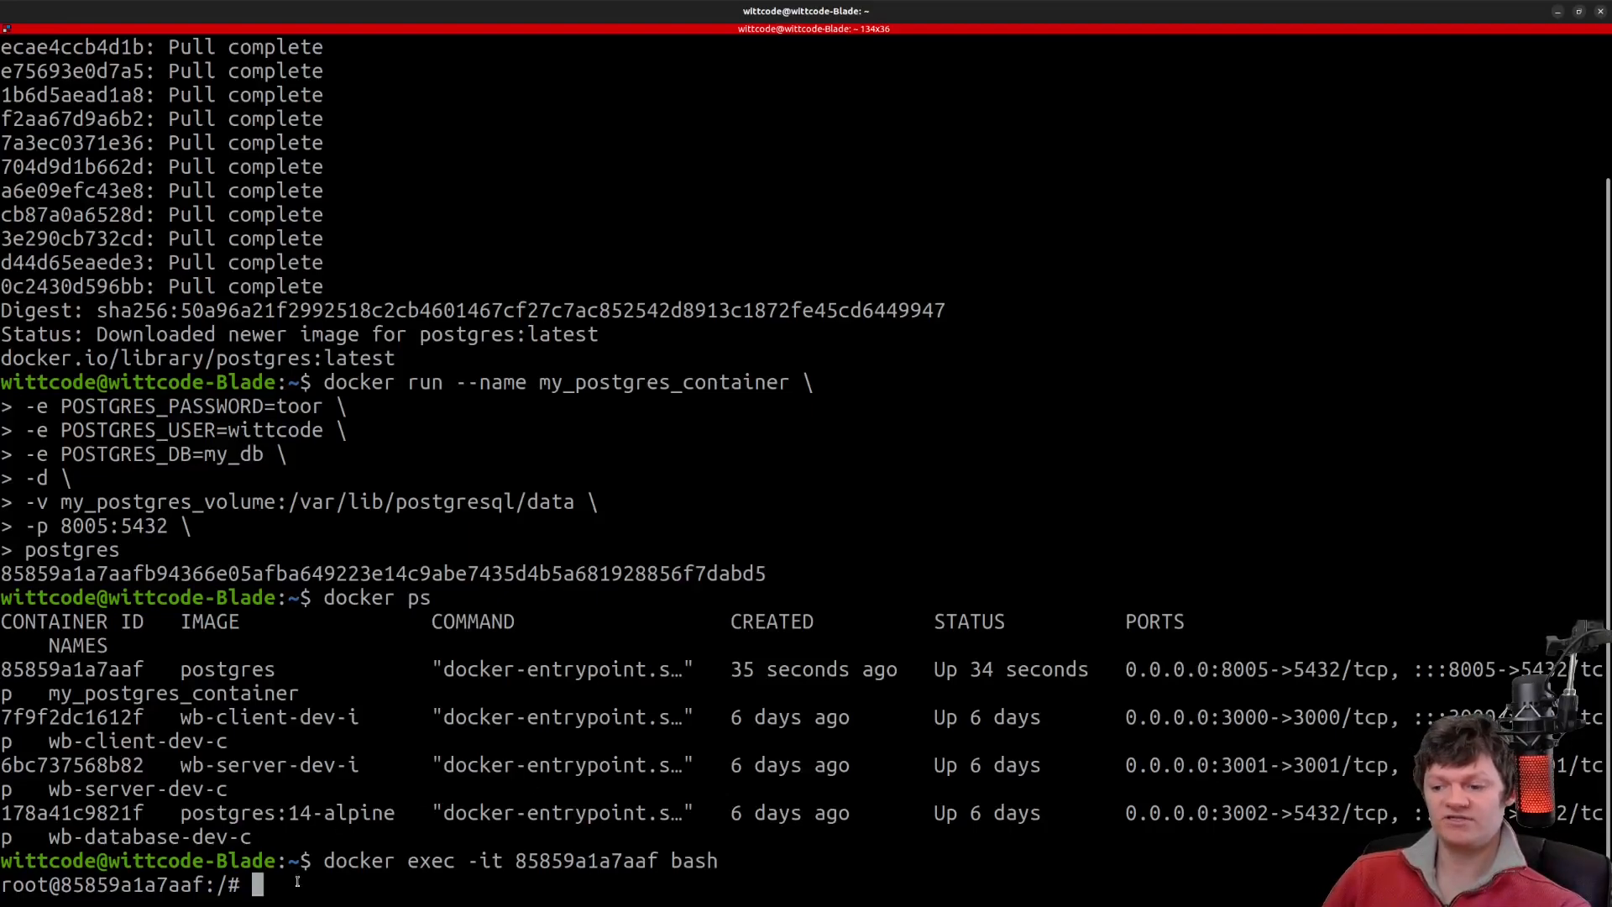
text(clear)
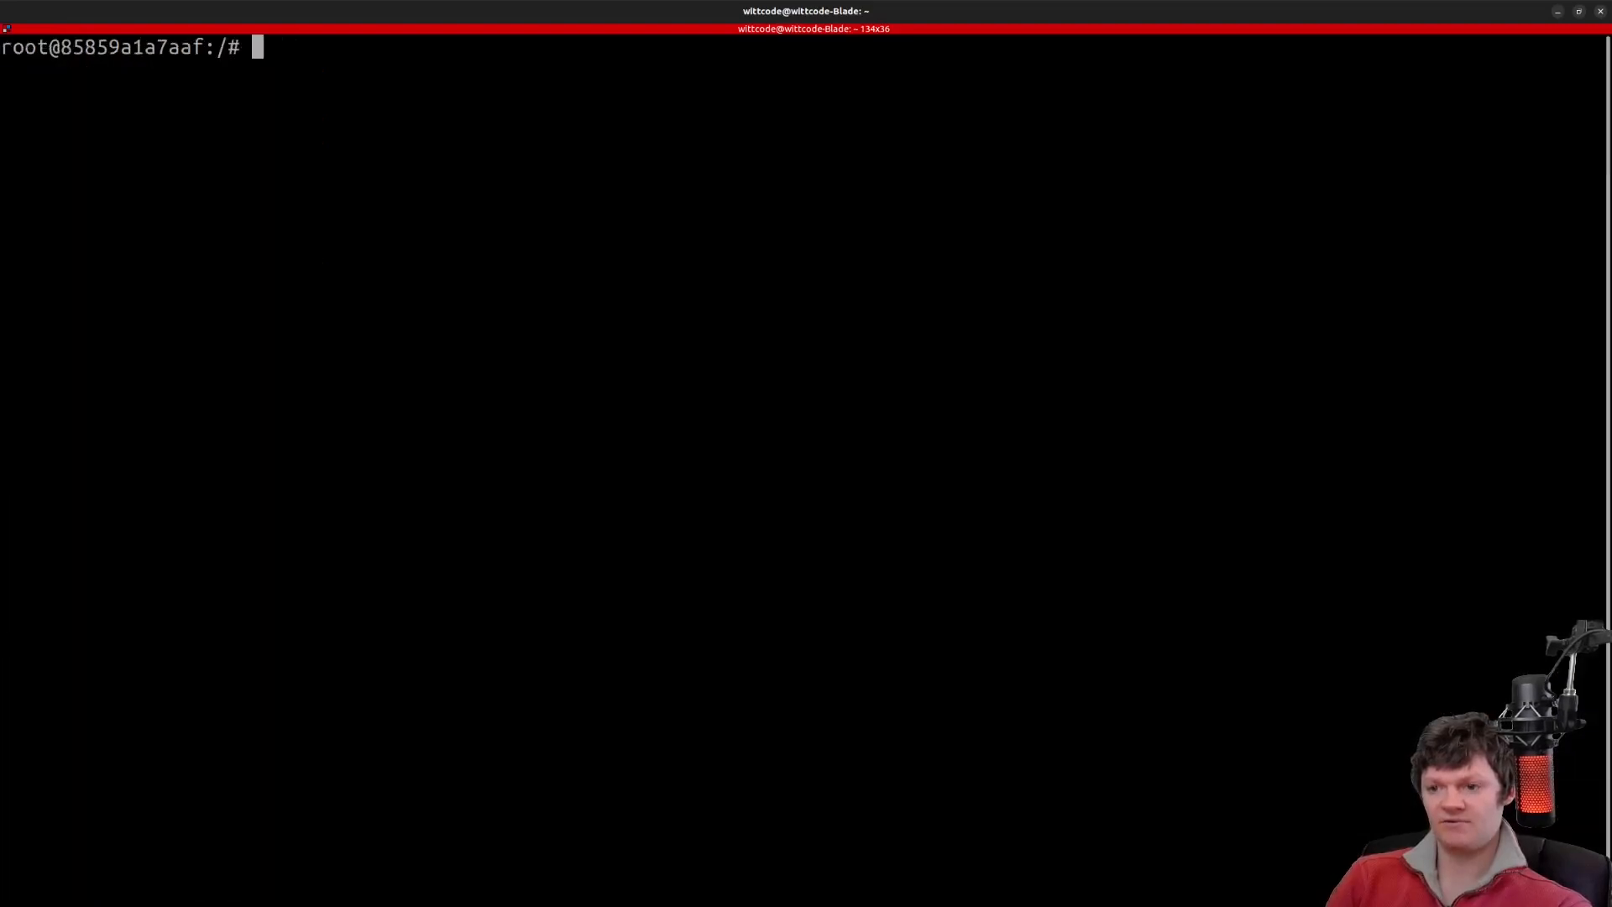
text(pwd)
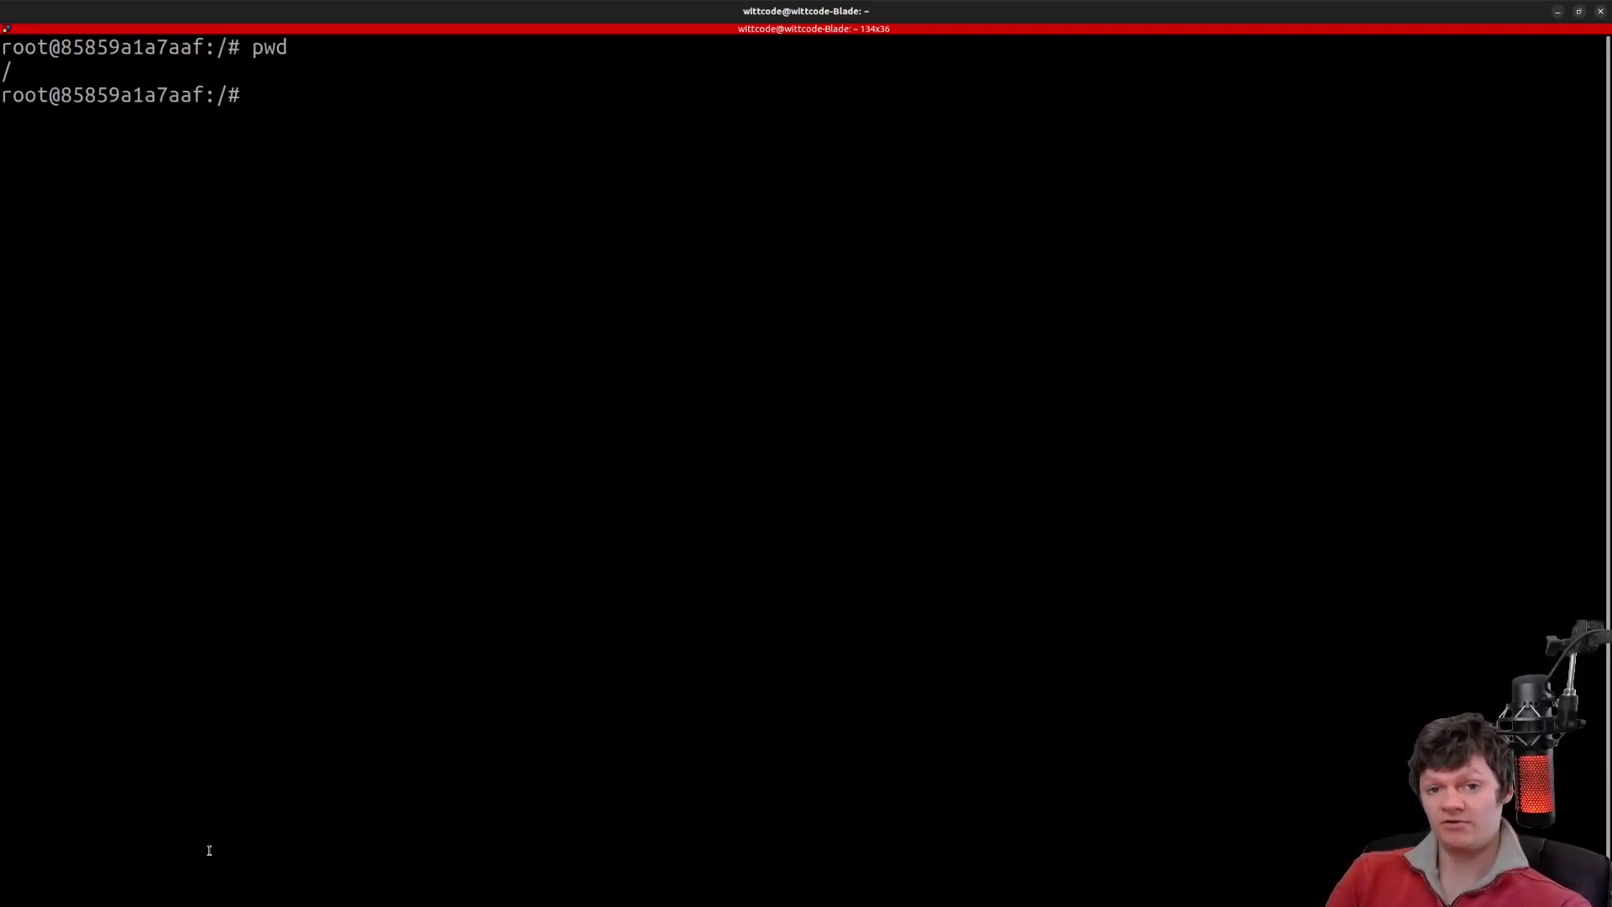
text(psql -U)
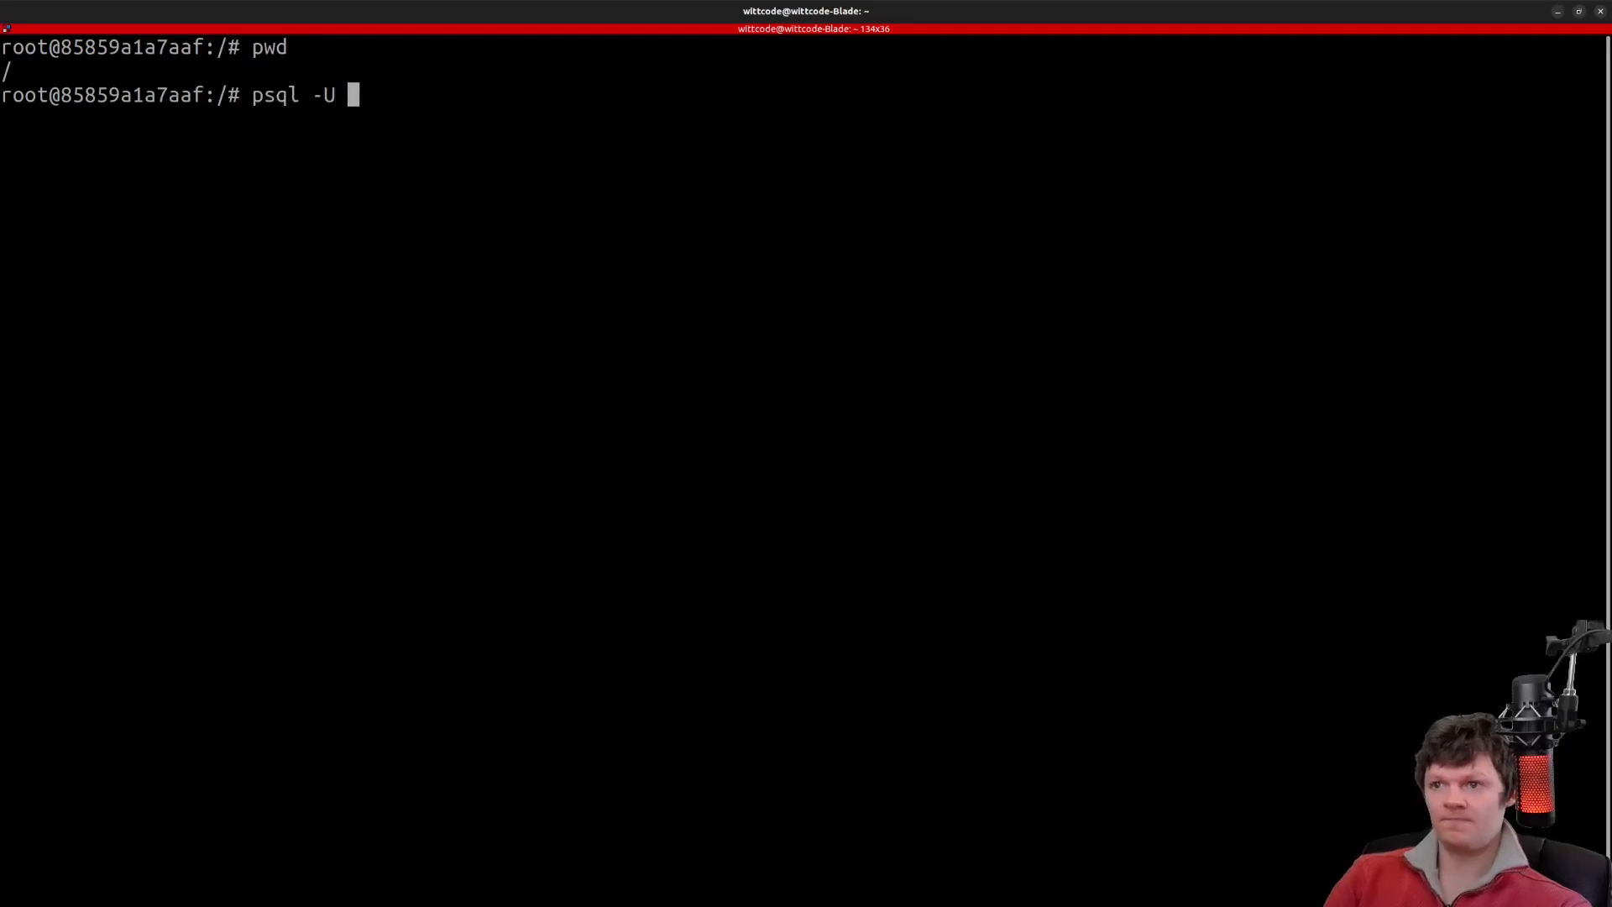
text(wittcode my_db)
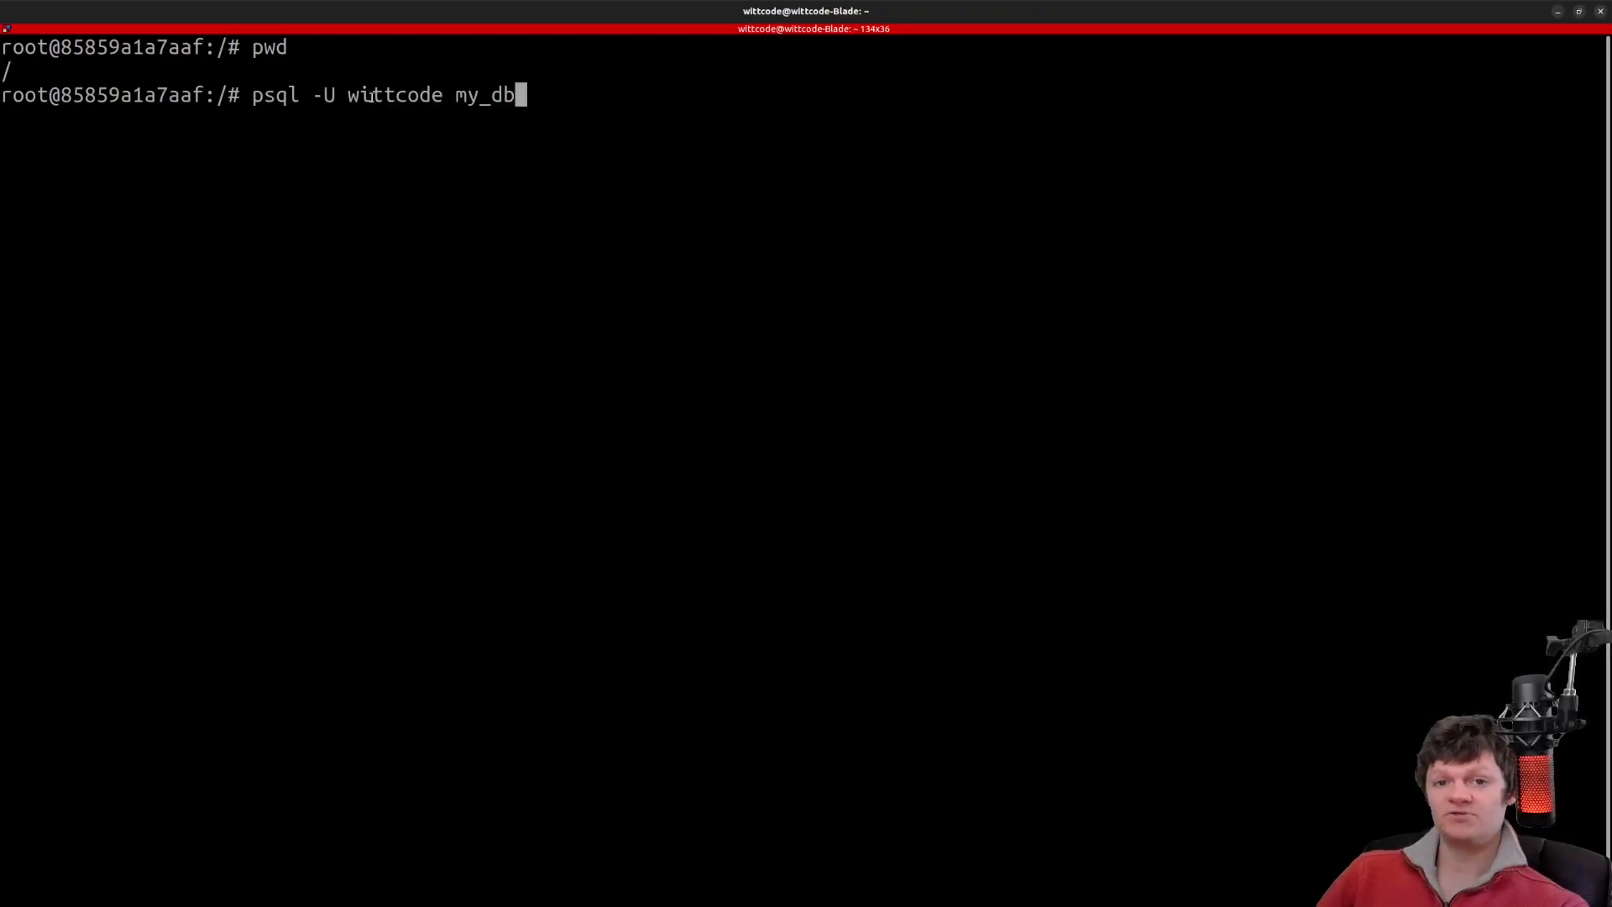
mouse_move(440, 185)
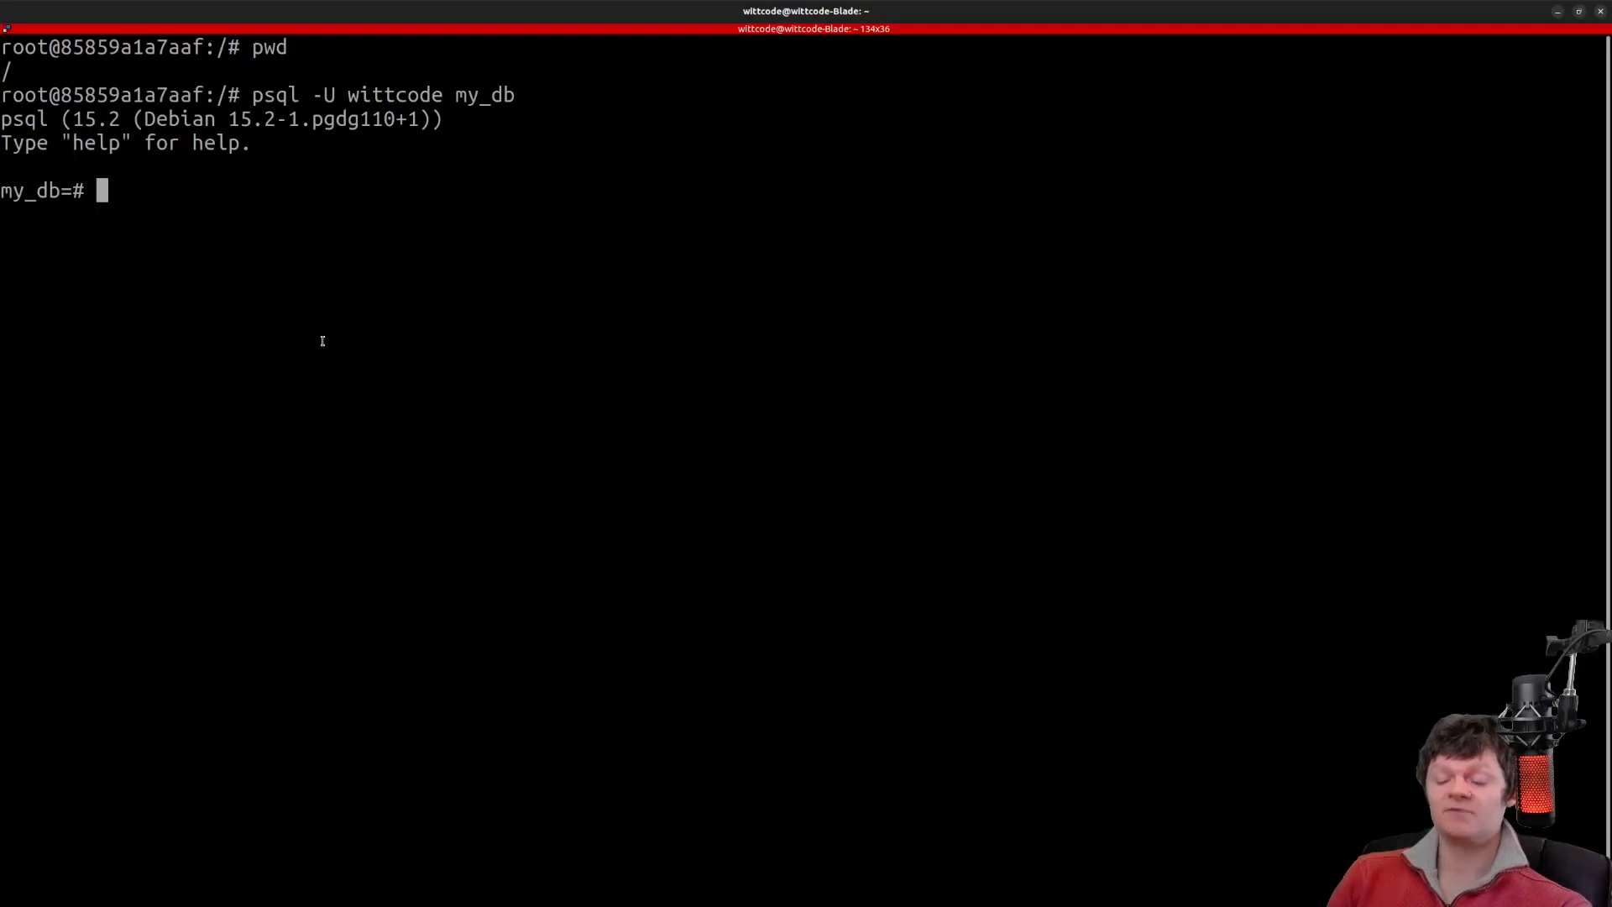
text(CREATE TAB)
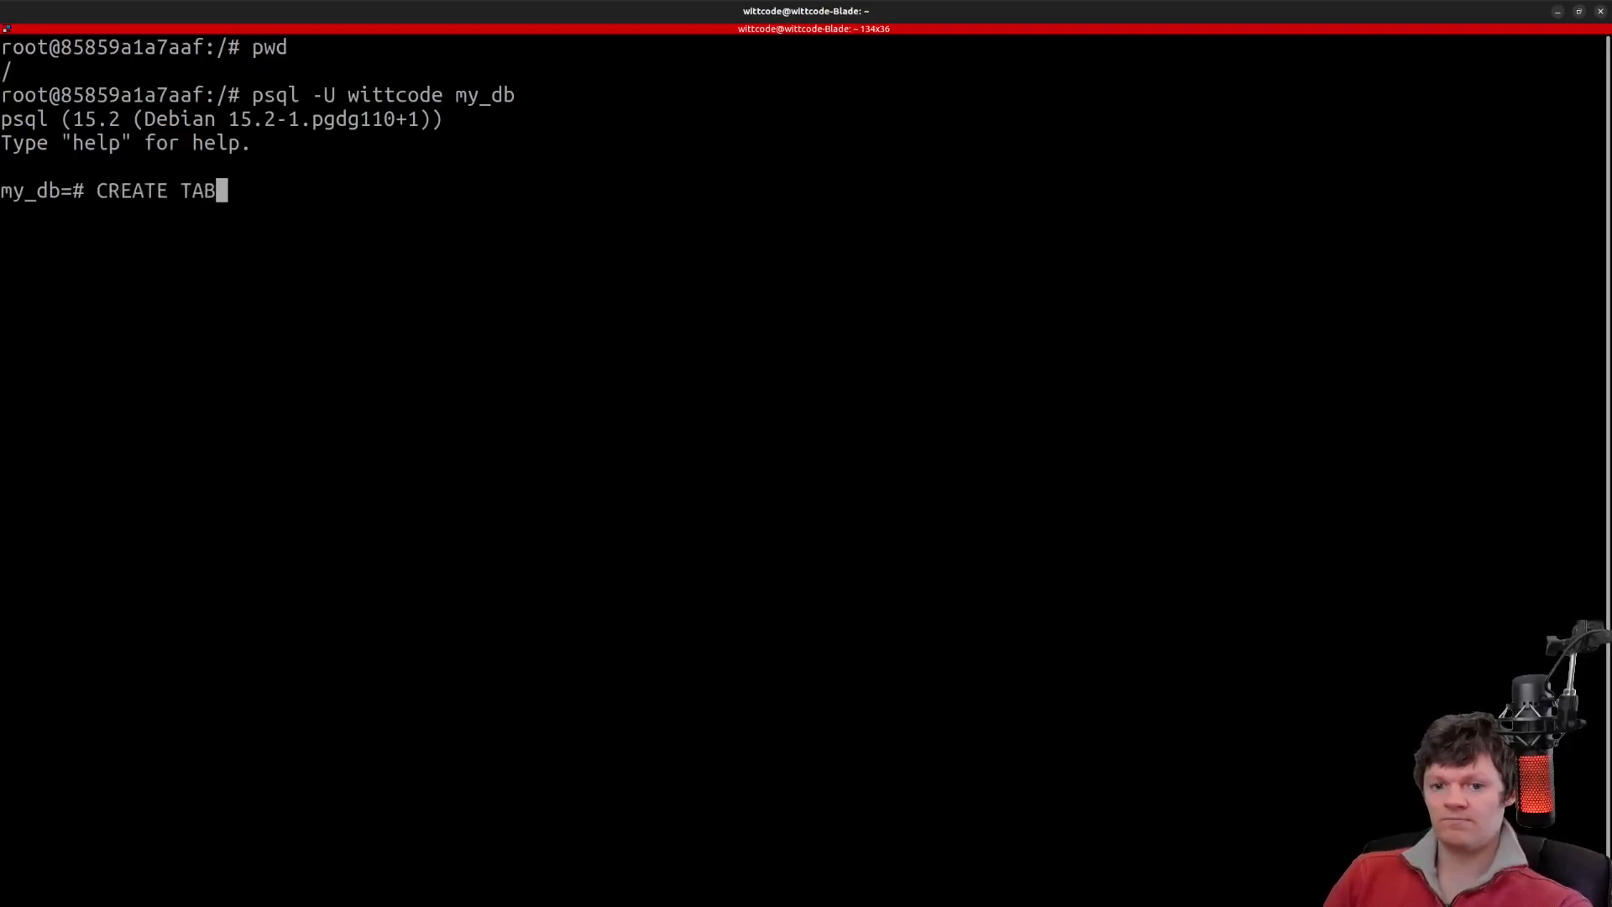
text(LE users(username VARCH)
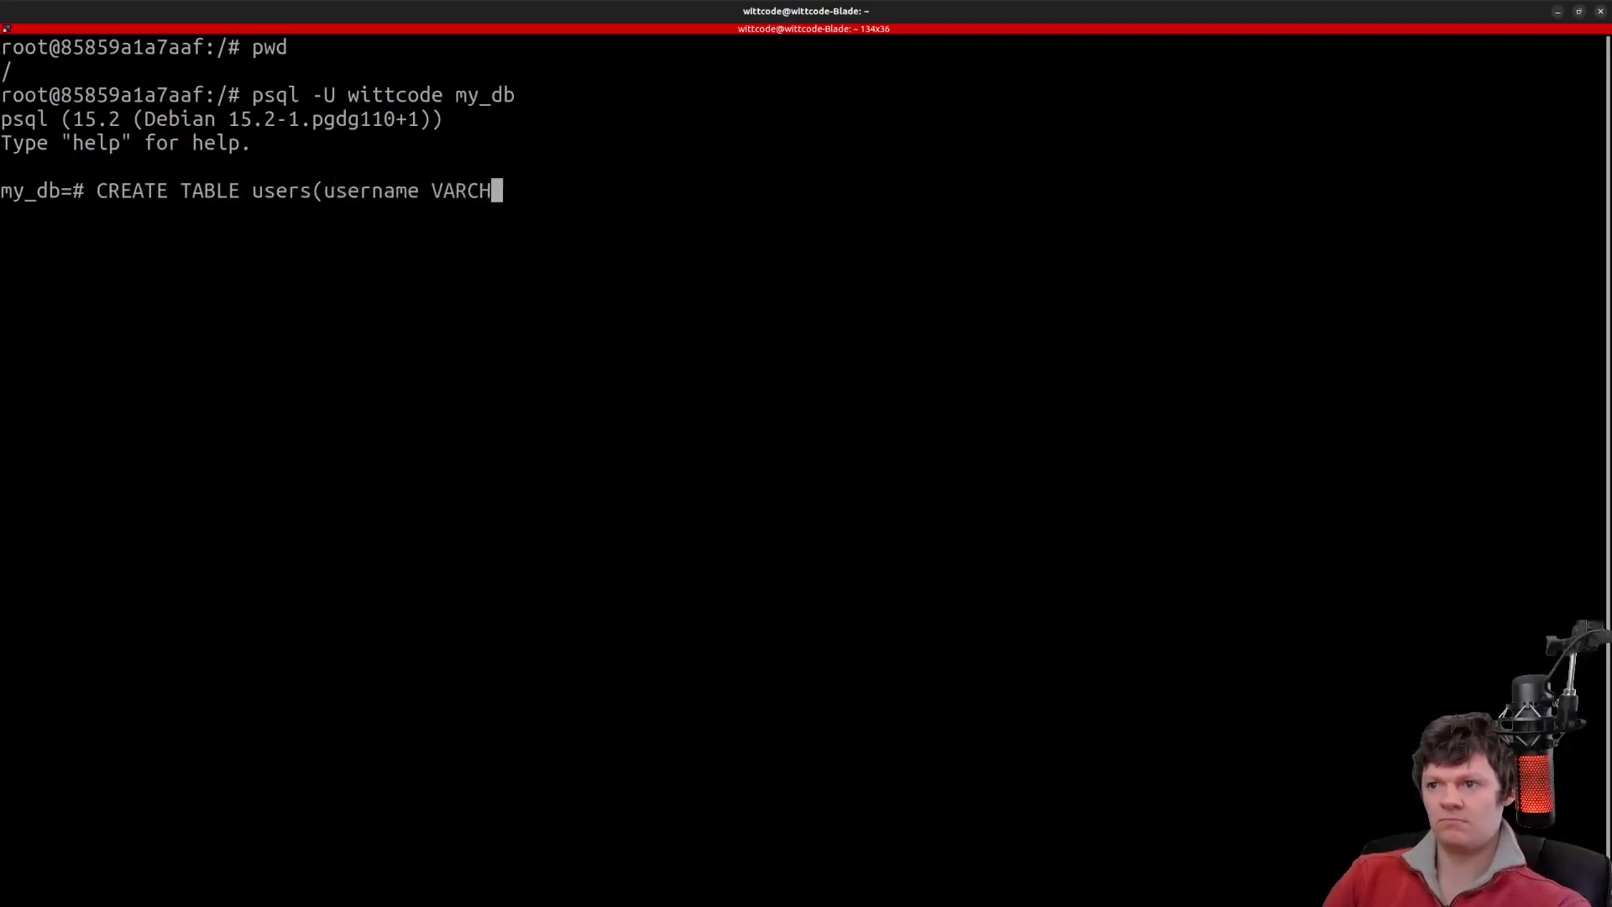
text(AR(100));)
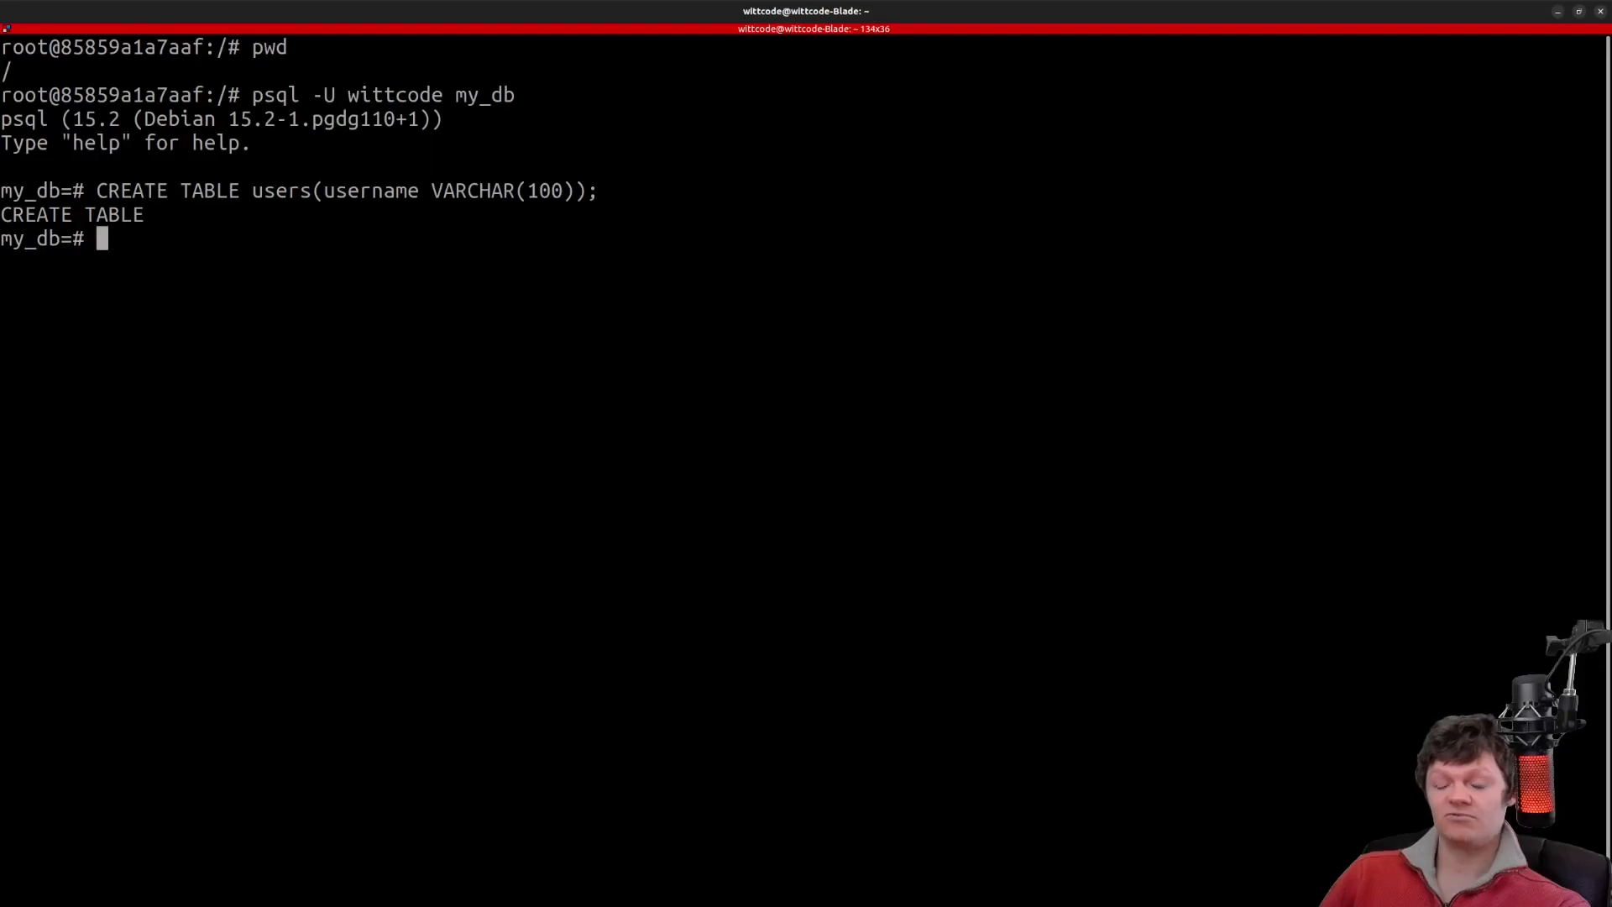
text(INSERT I)
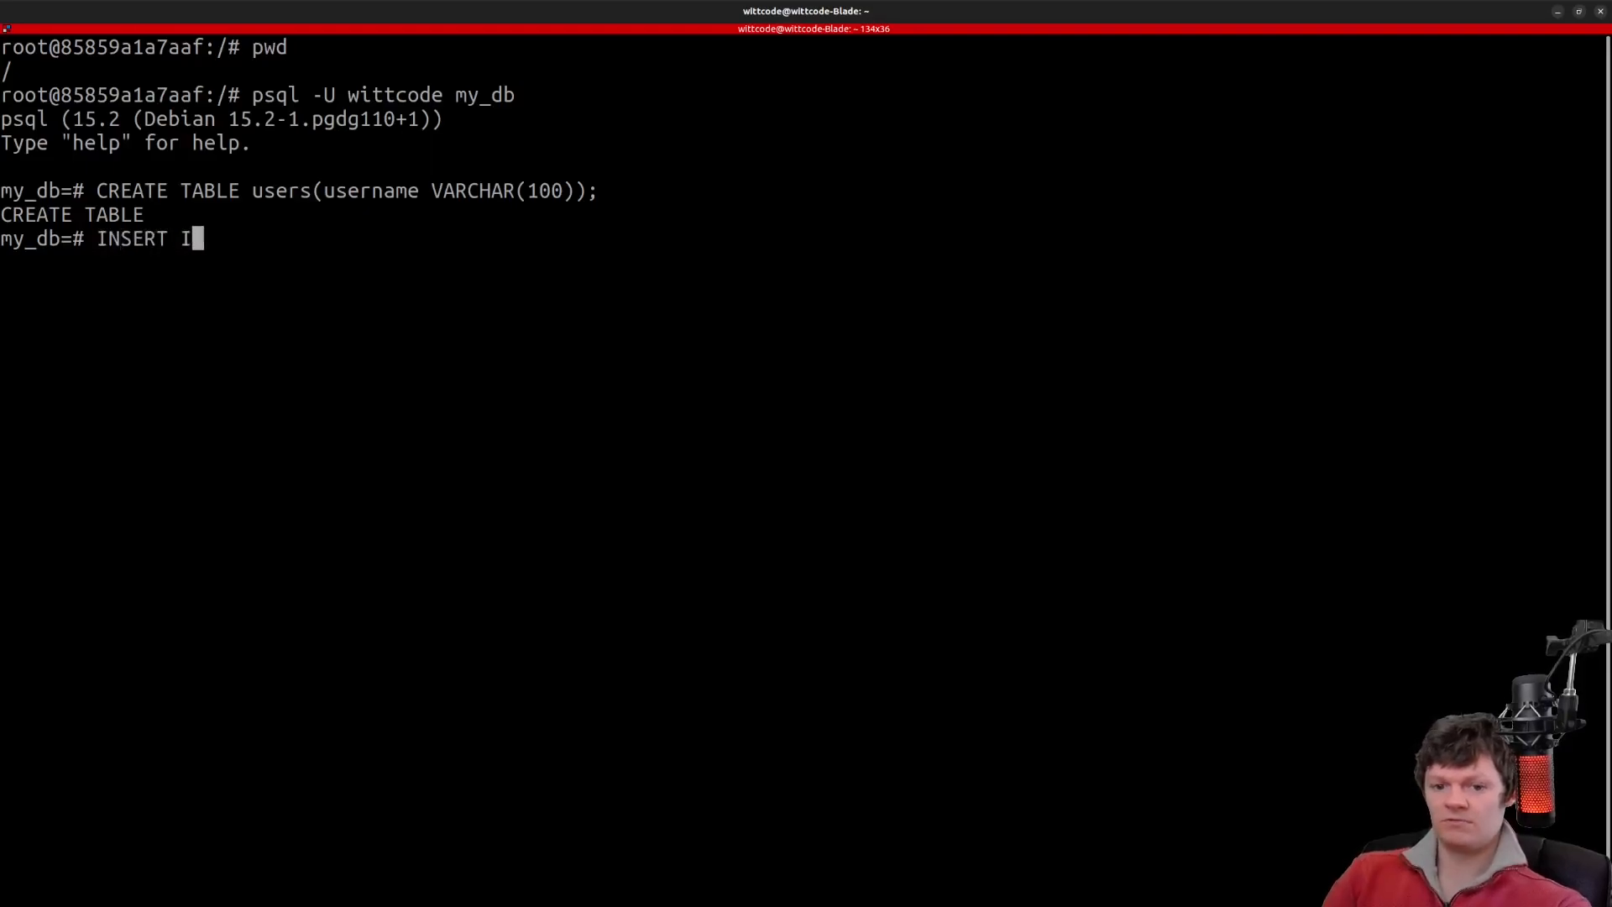
text(NTO ysers VA)
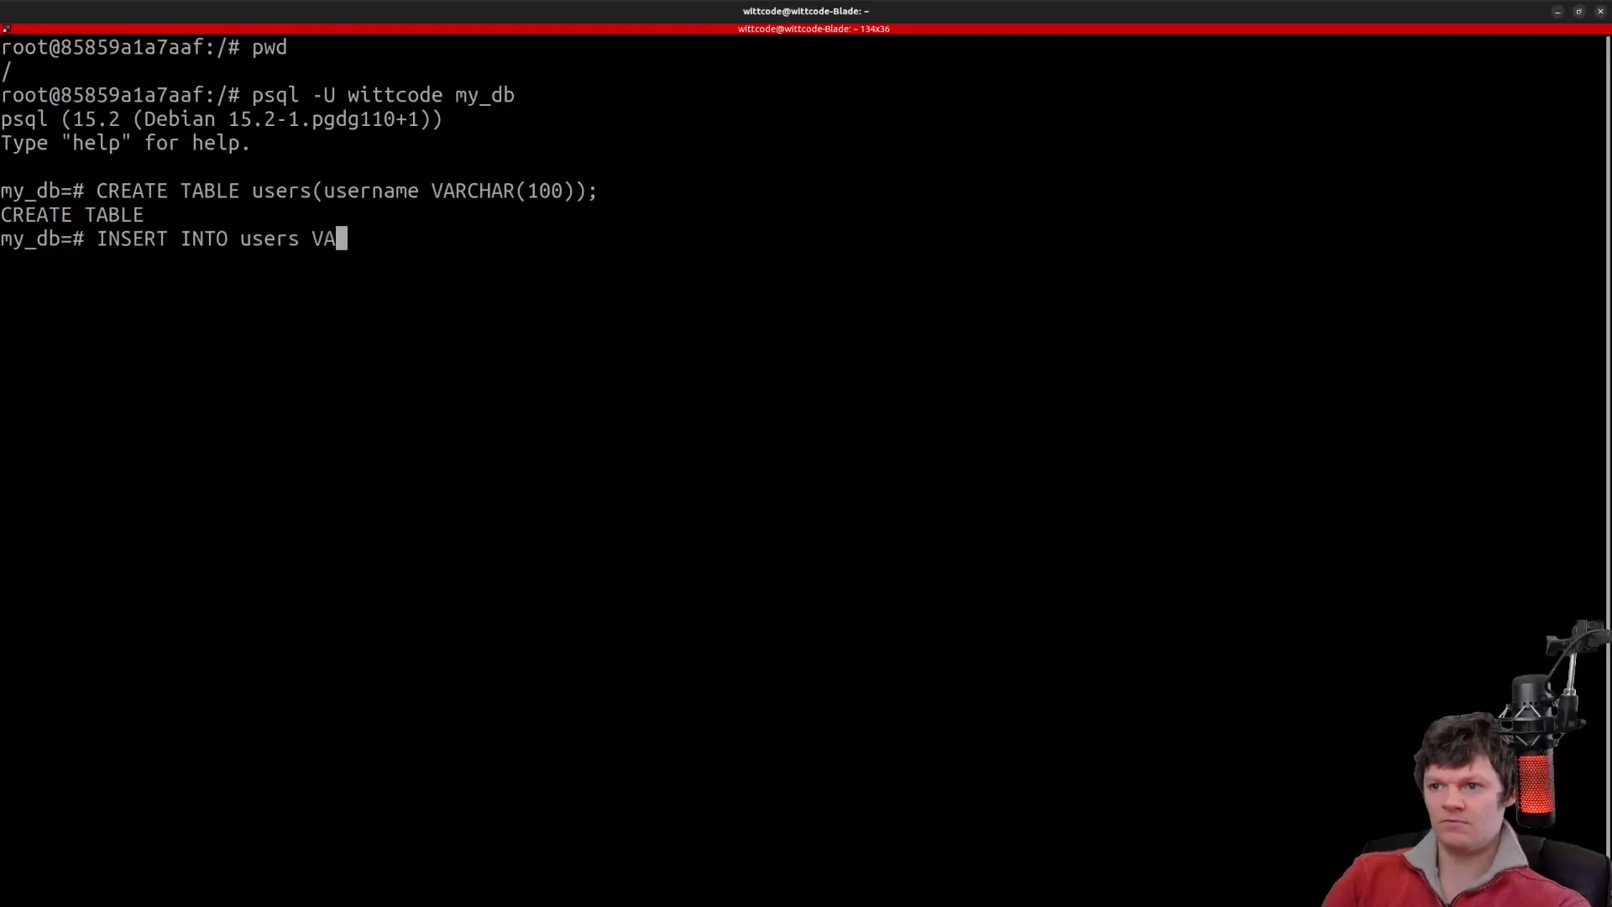
text(LUES ('Wit)
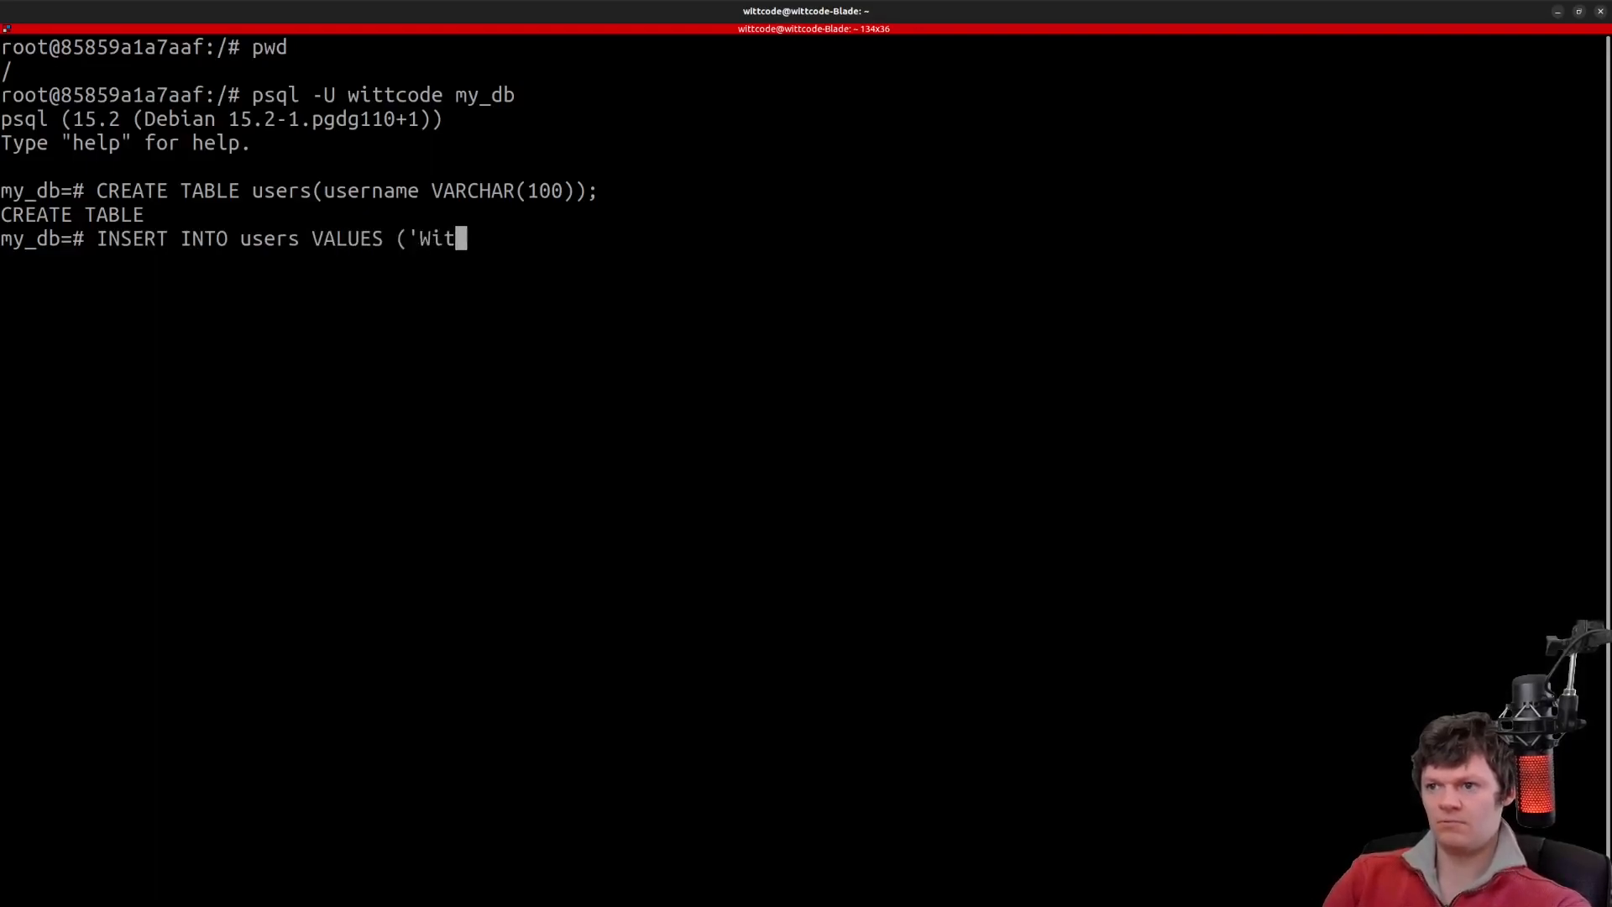
text(tCode');)
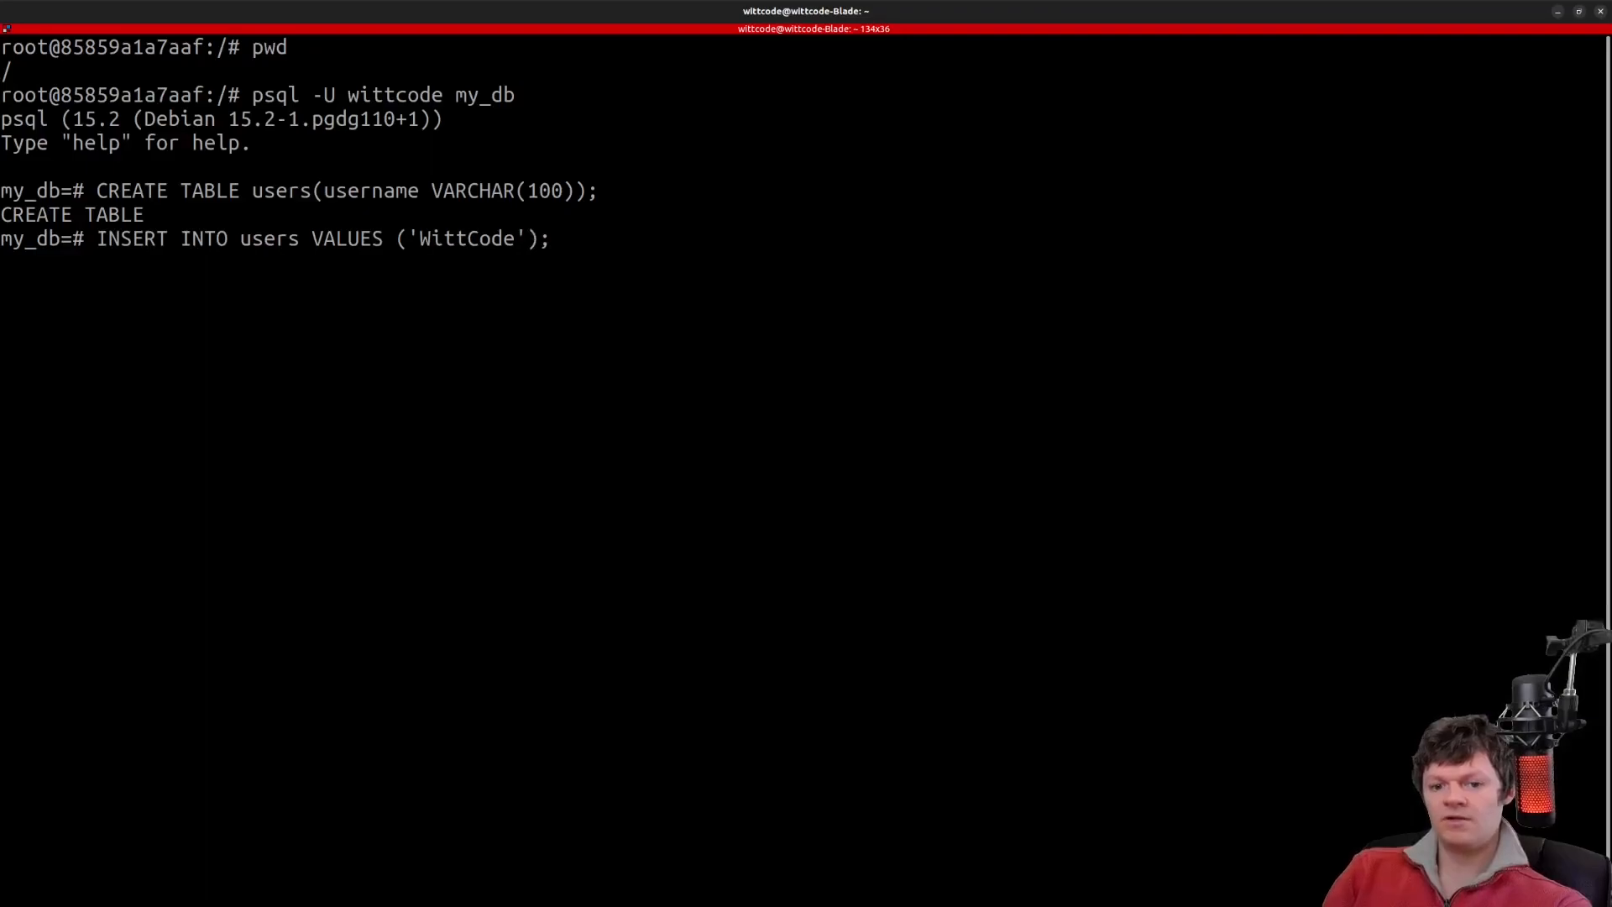
text(SELECT * FROM users)
text(;)
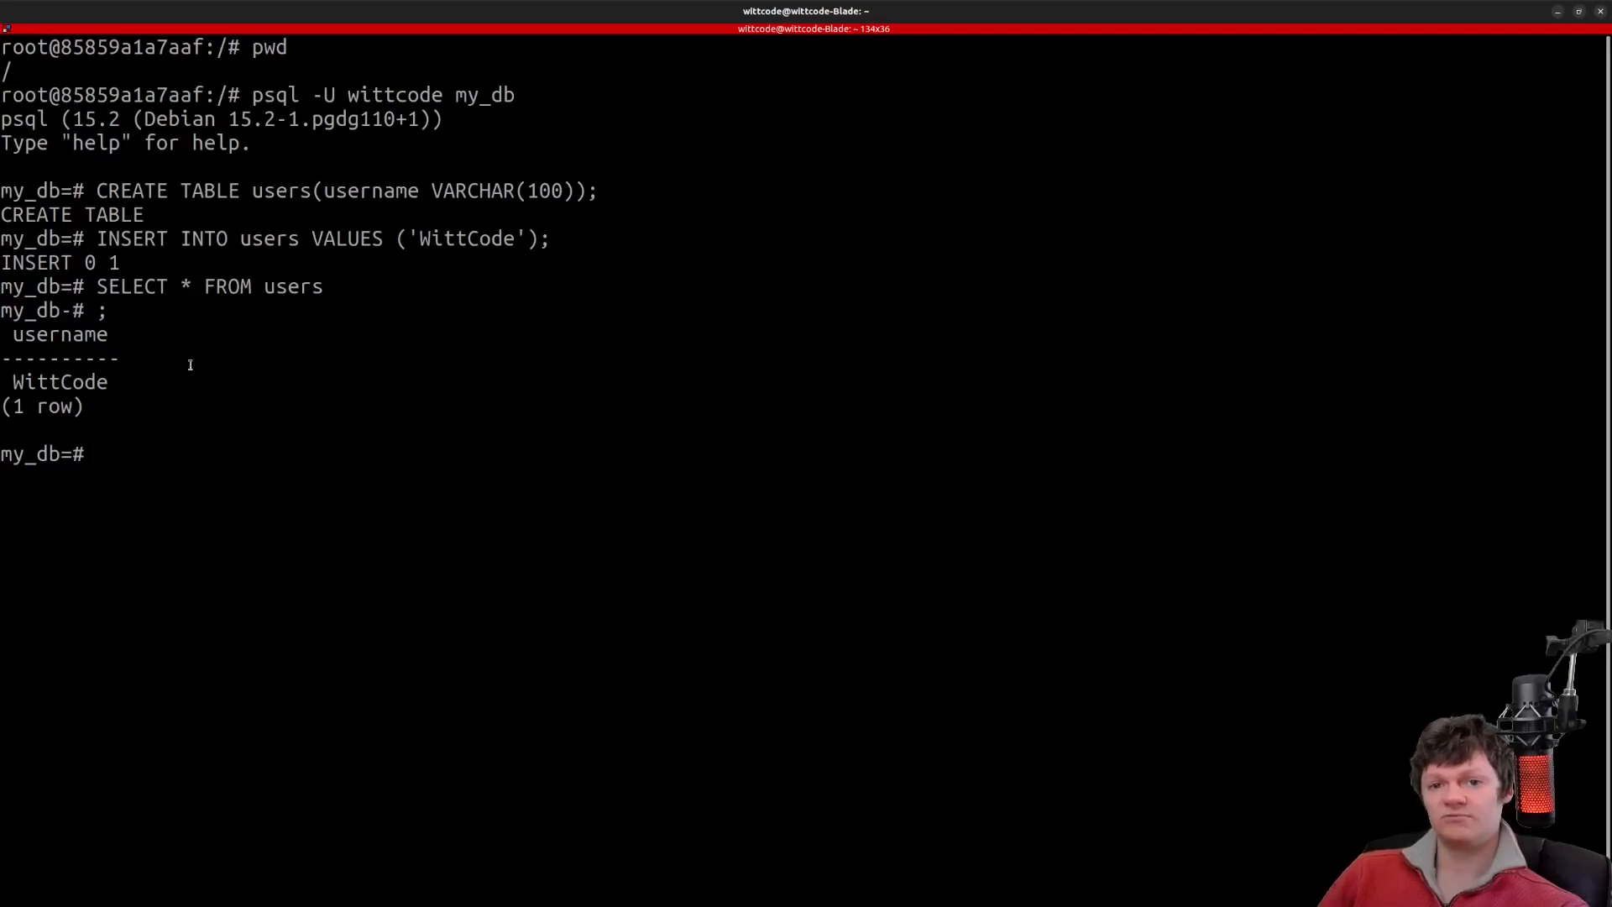
mouse_move(250, 398)
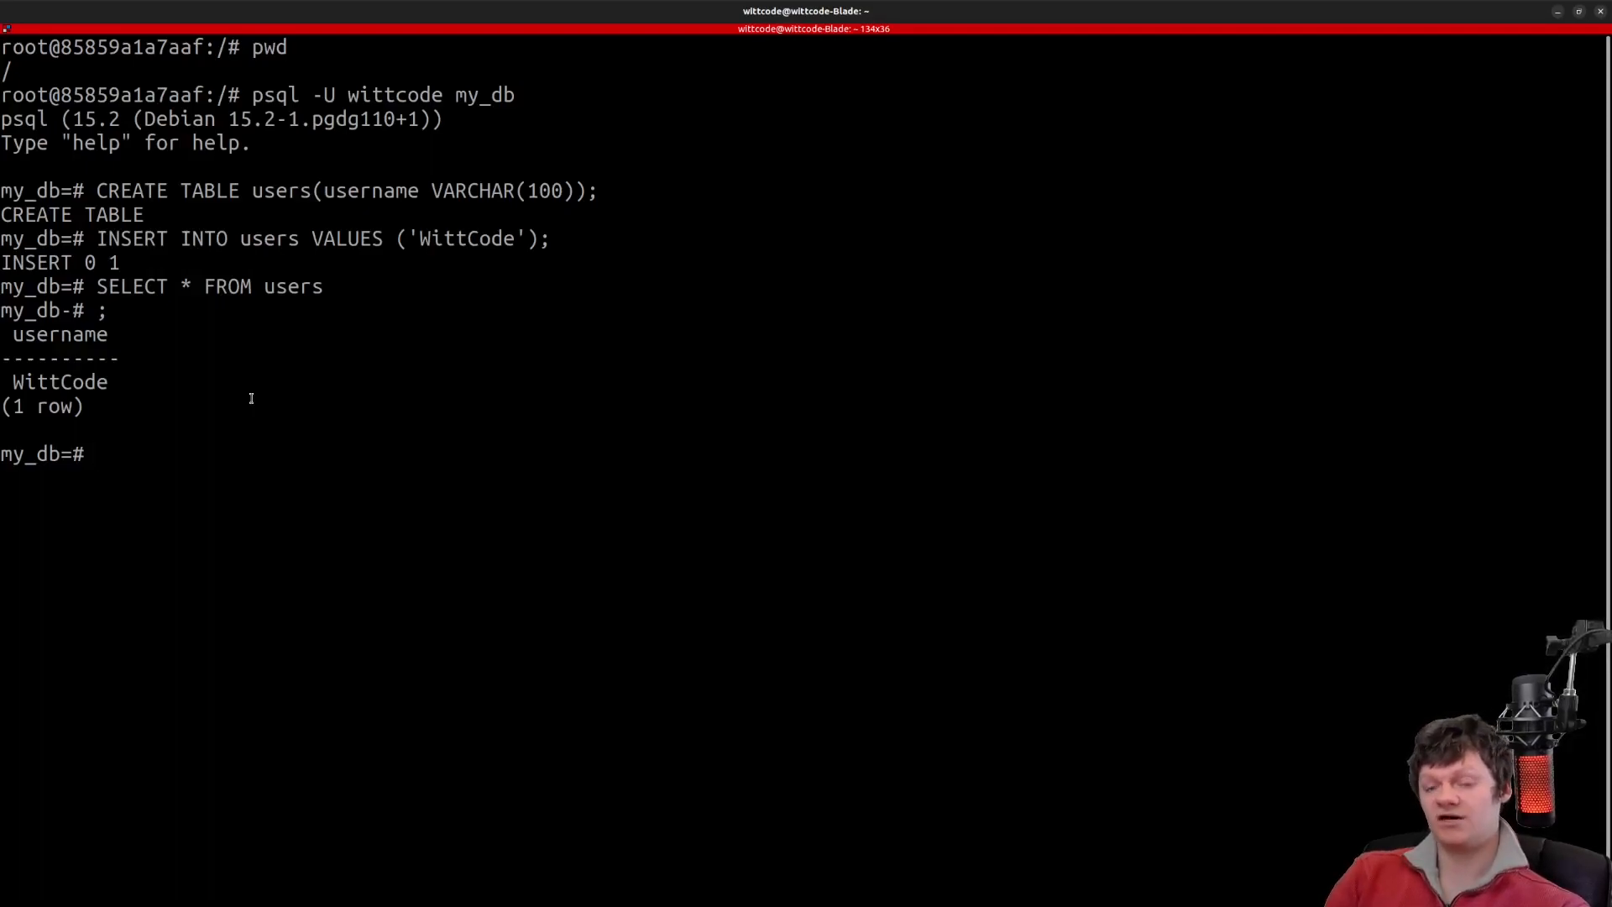
text(exit)
text(docker stop my_p)
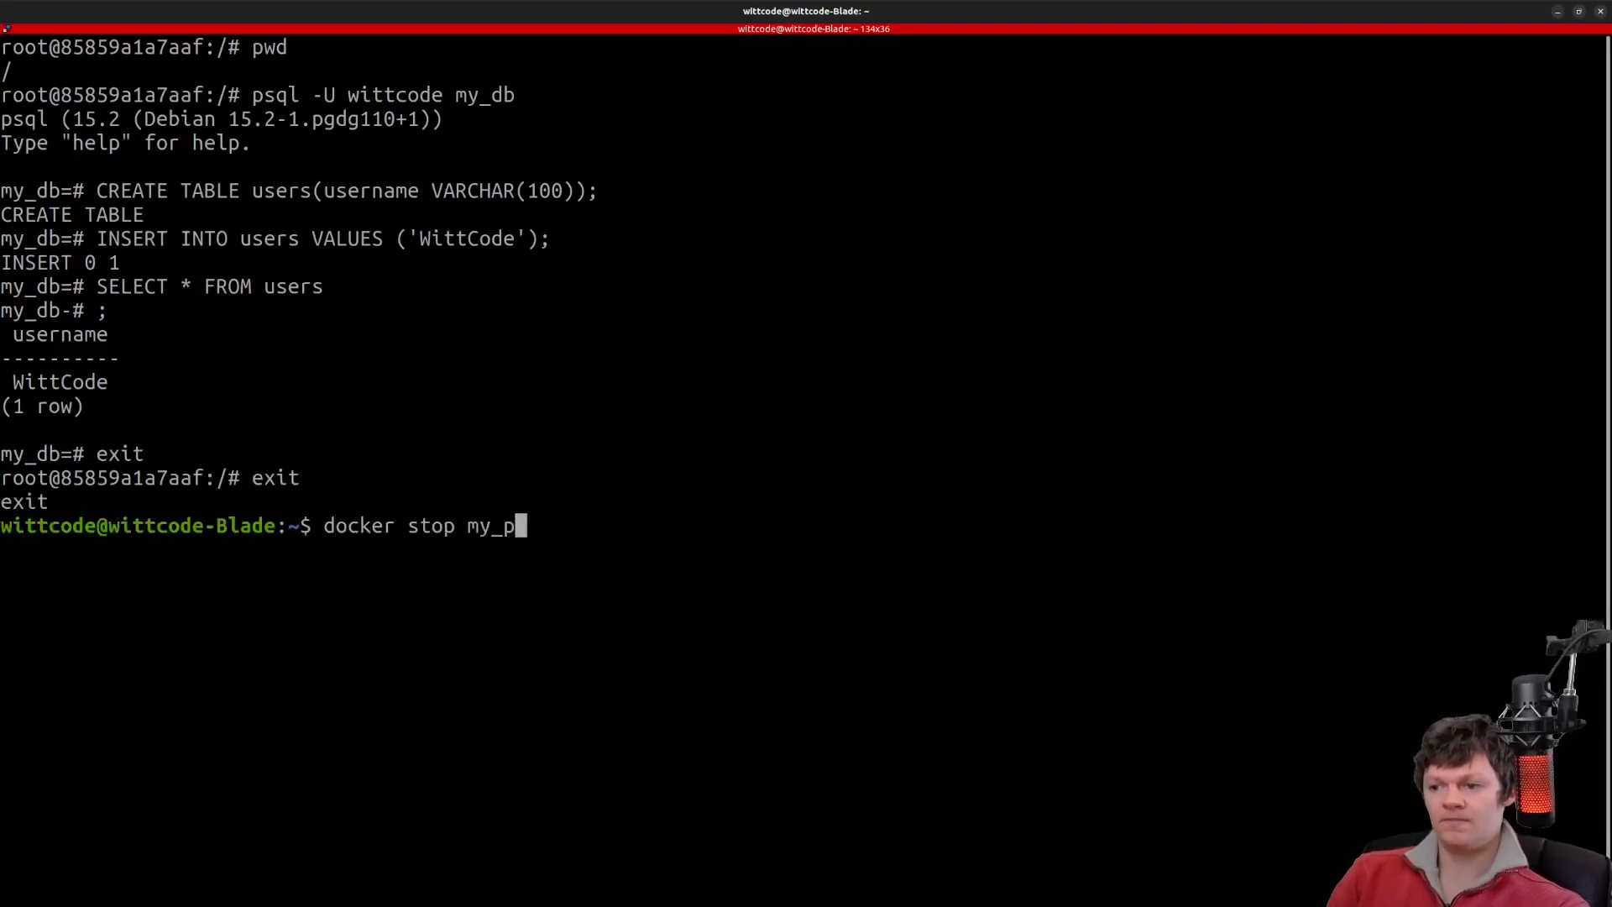
text(ostgres_container&&)
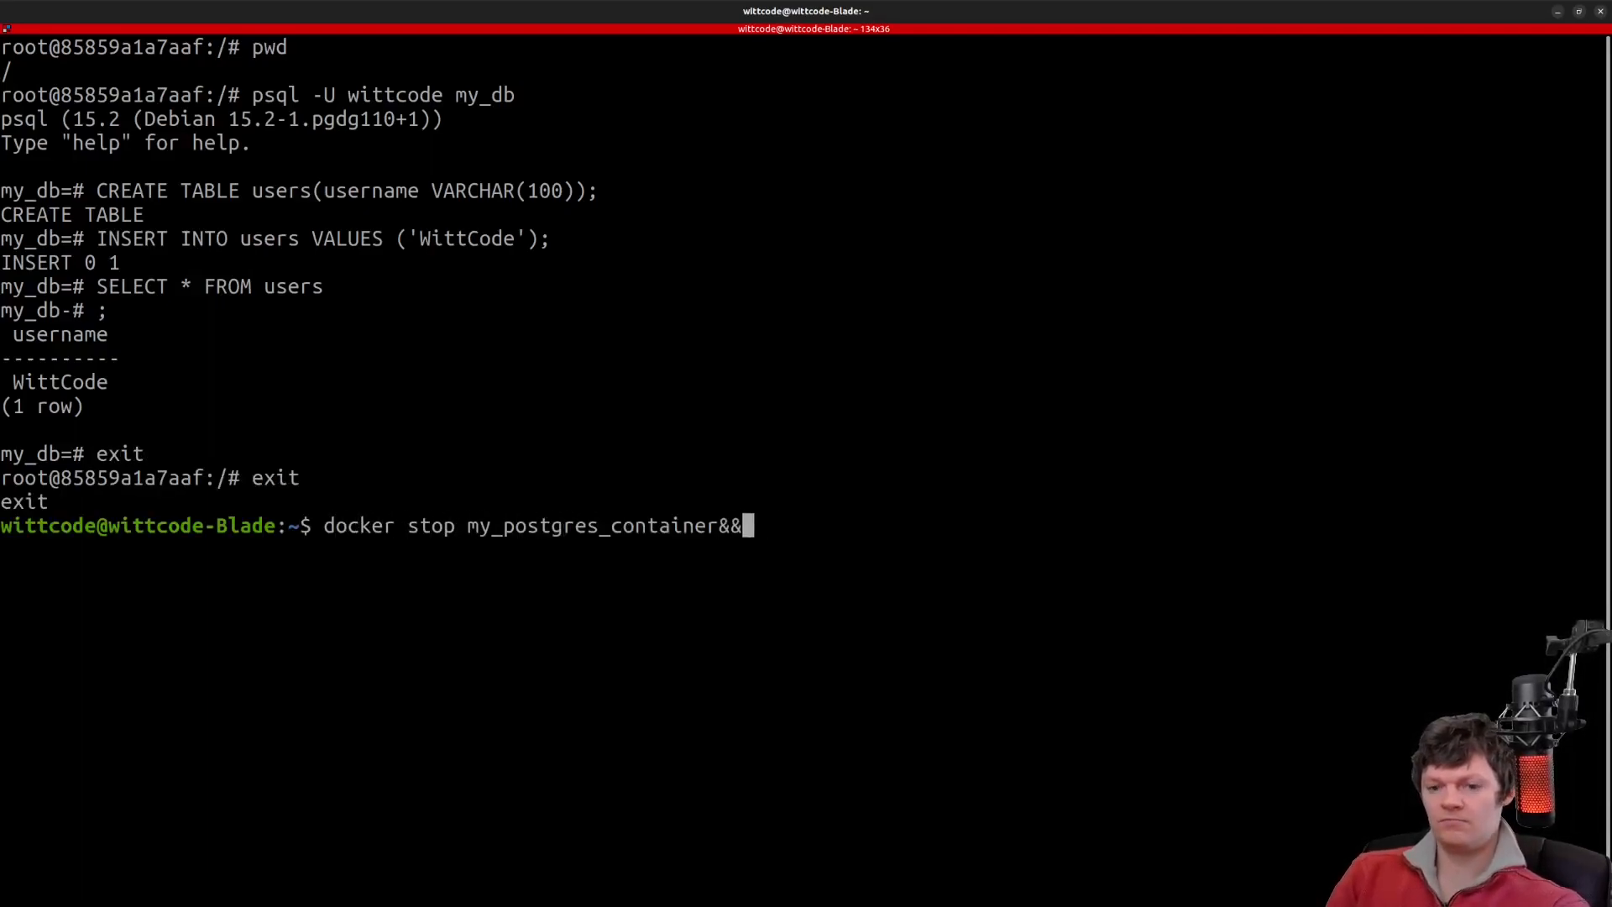
text(docker rm my_post)
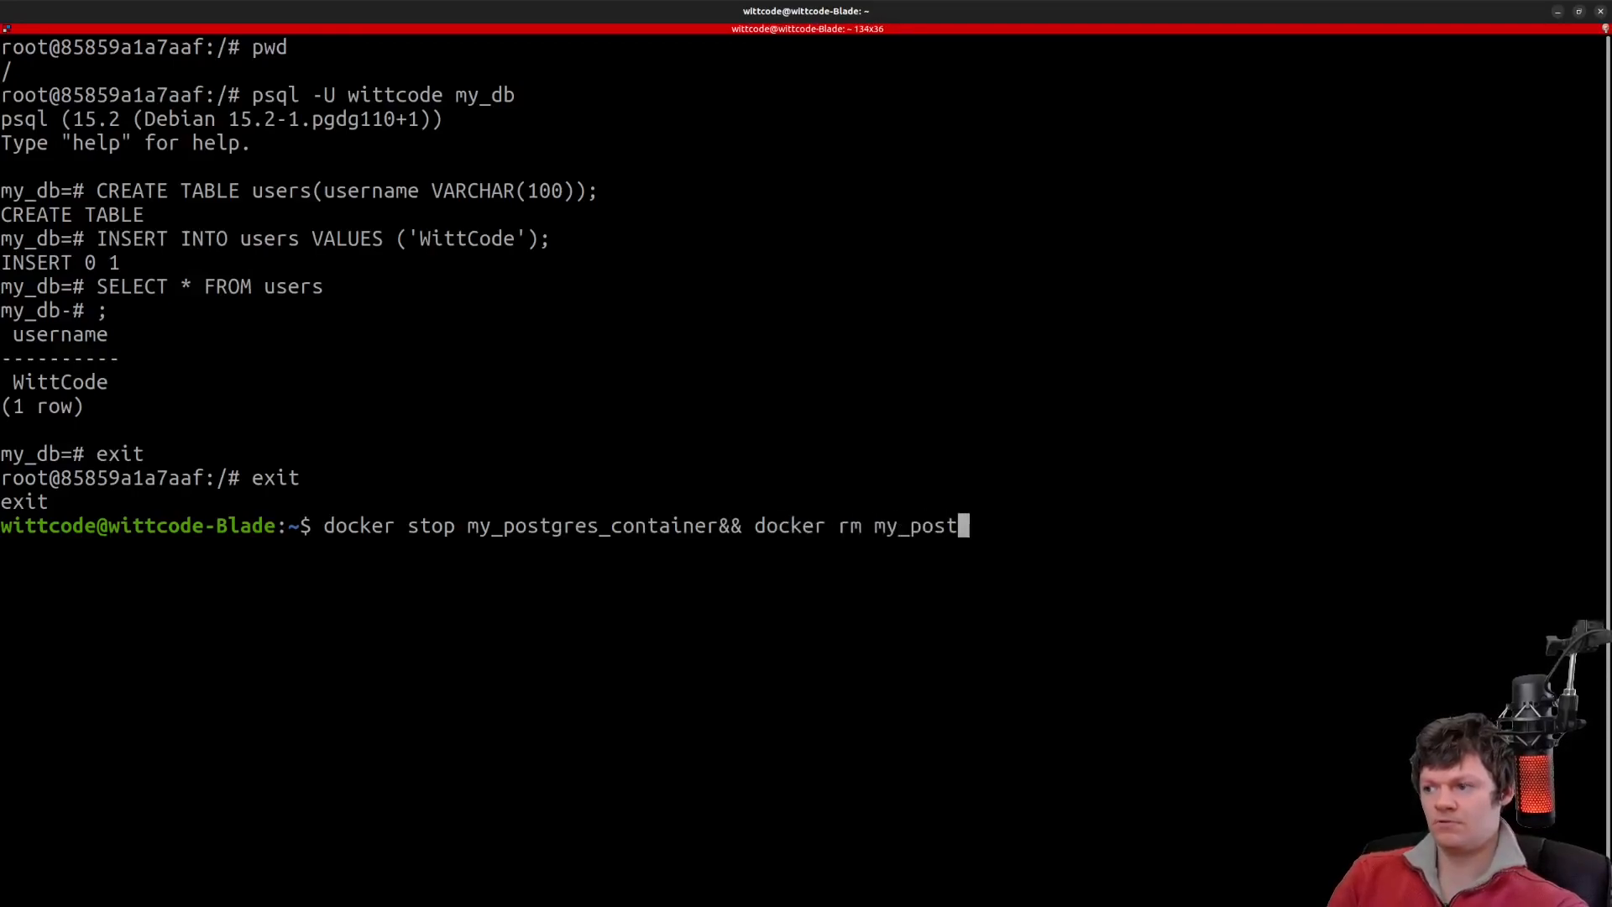
text(gres_container)
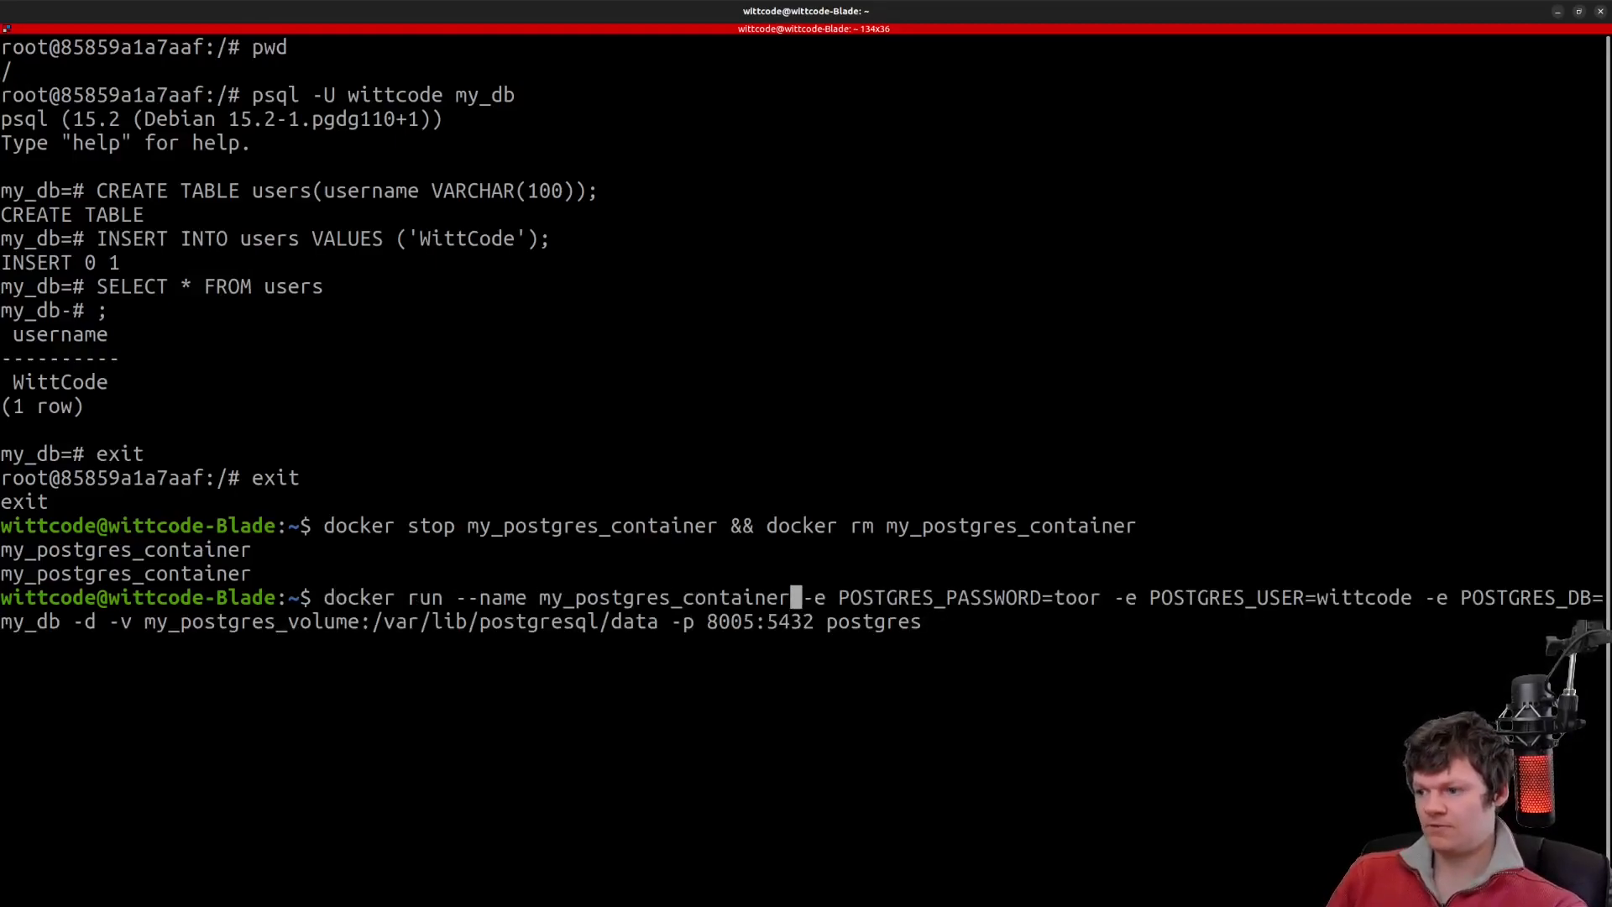
text(_2)
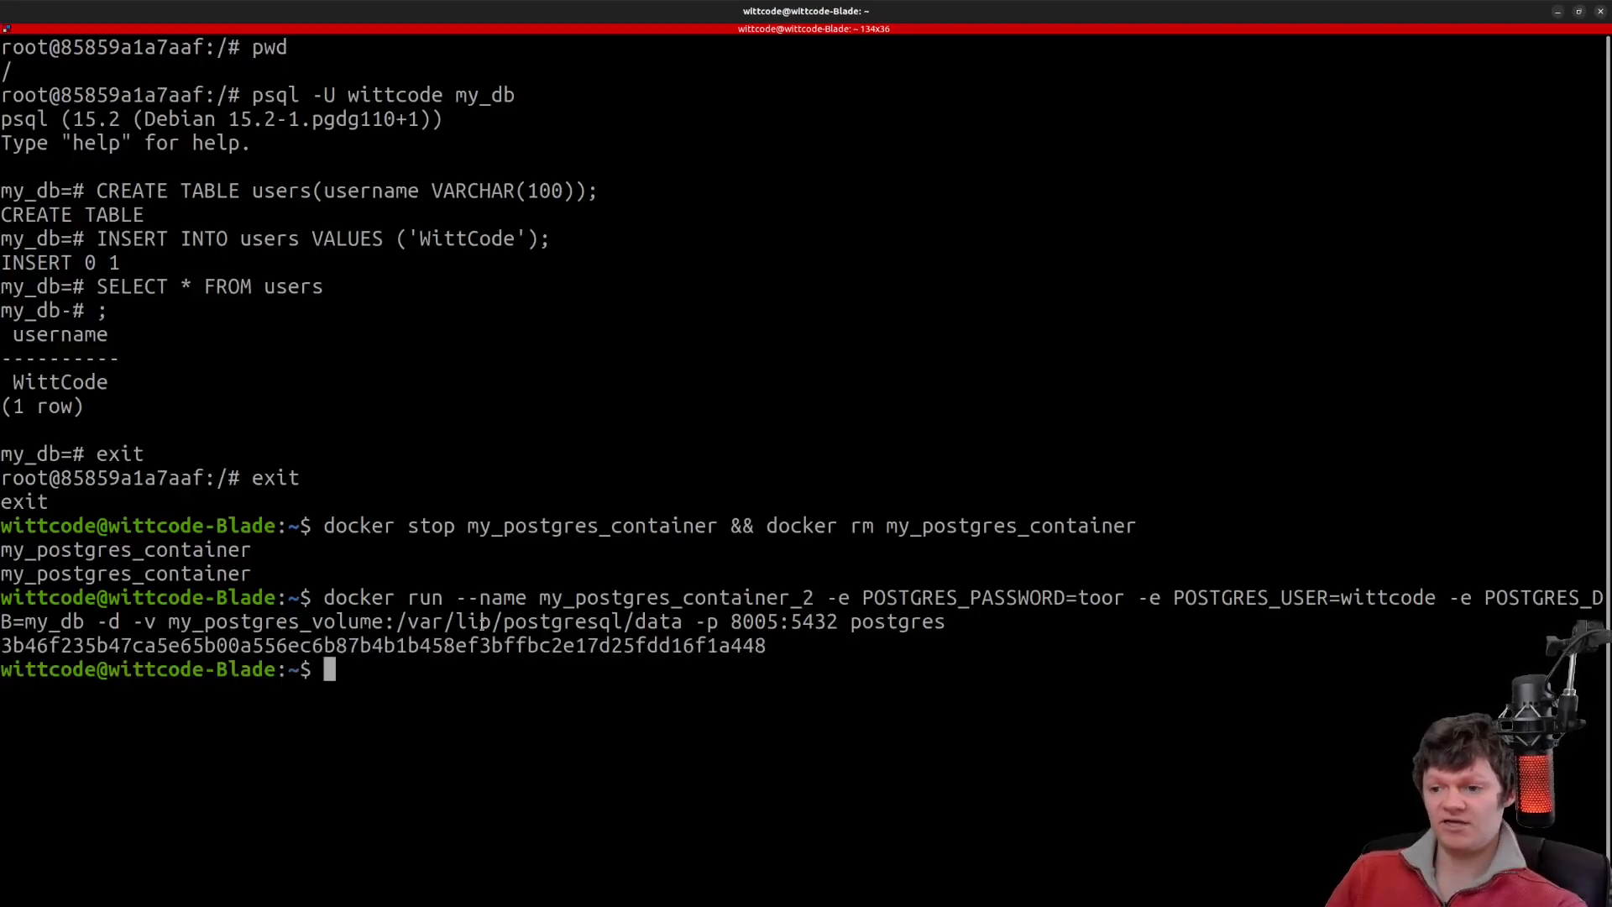
text(docker ps)
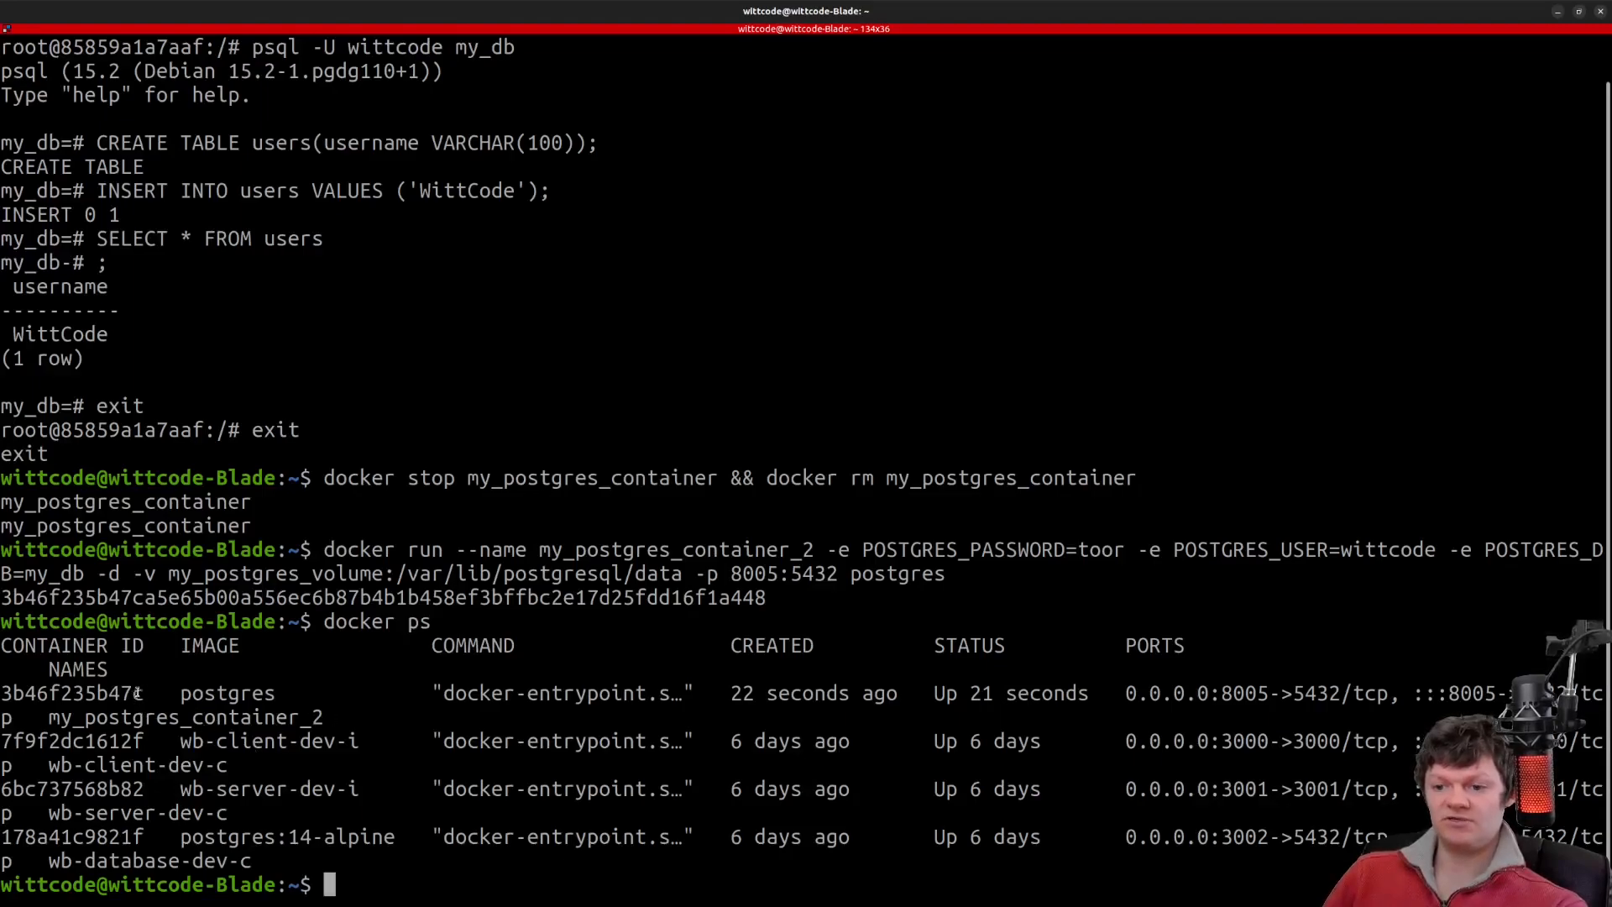
text(clear)
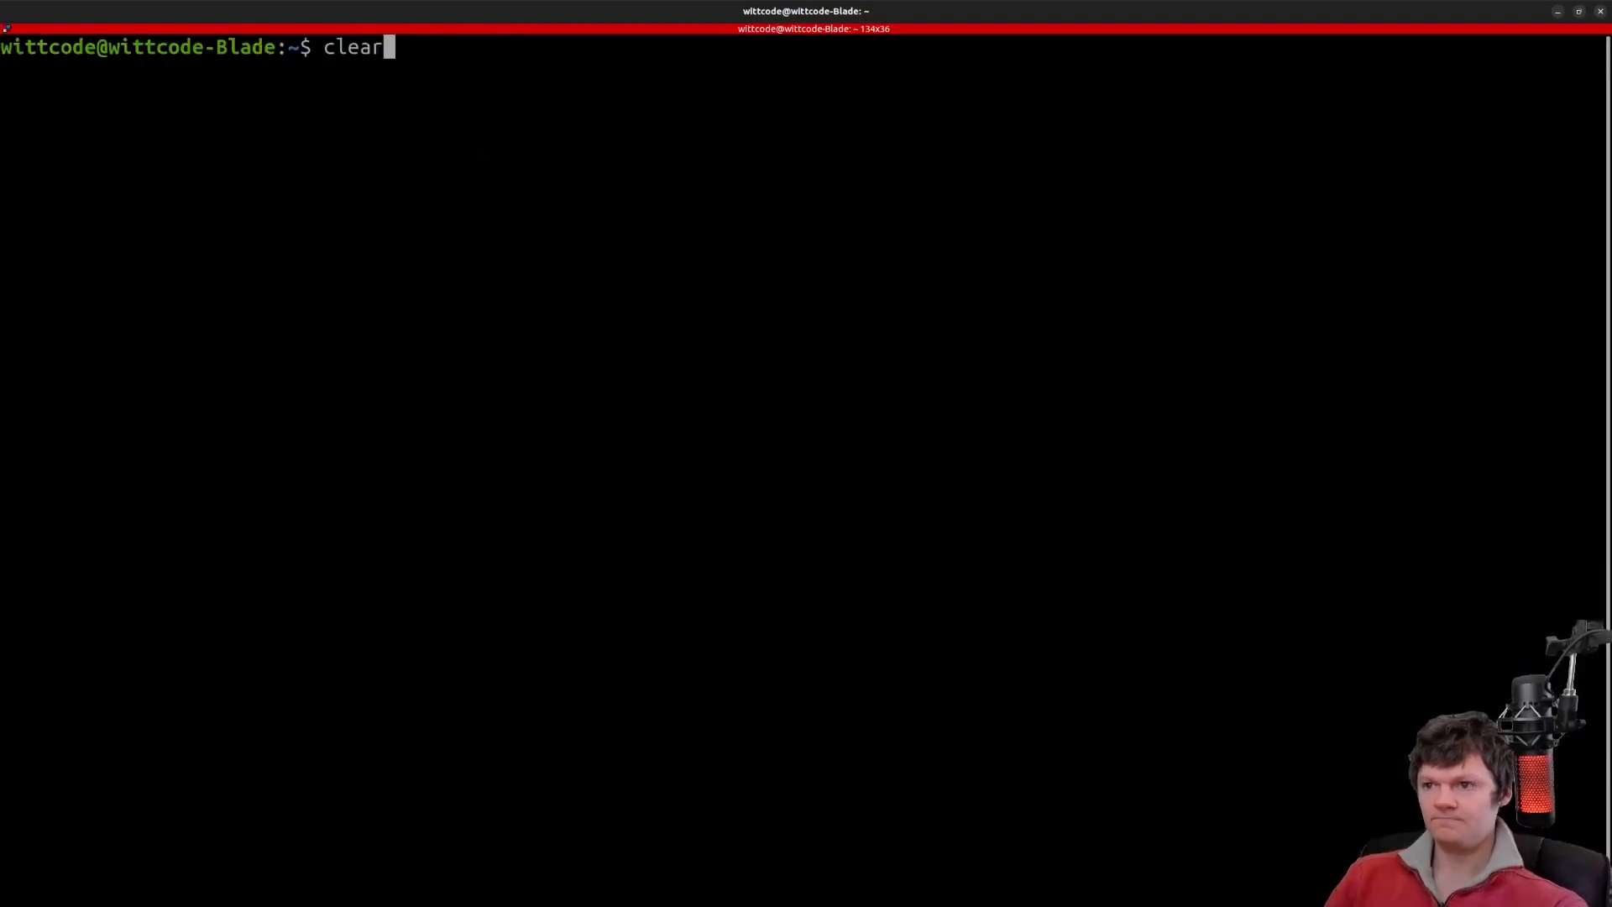
text(docker exec -it 9a1a7aaf bash)
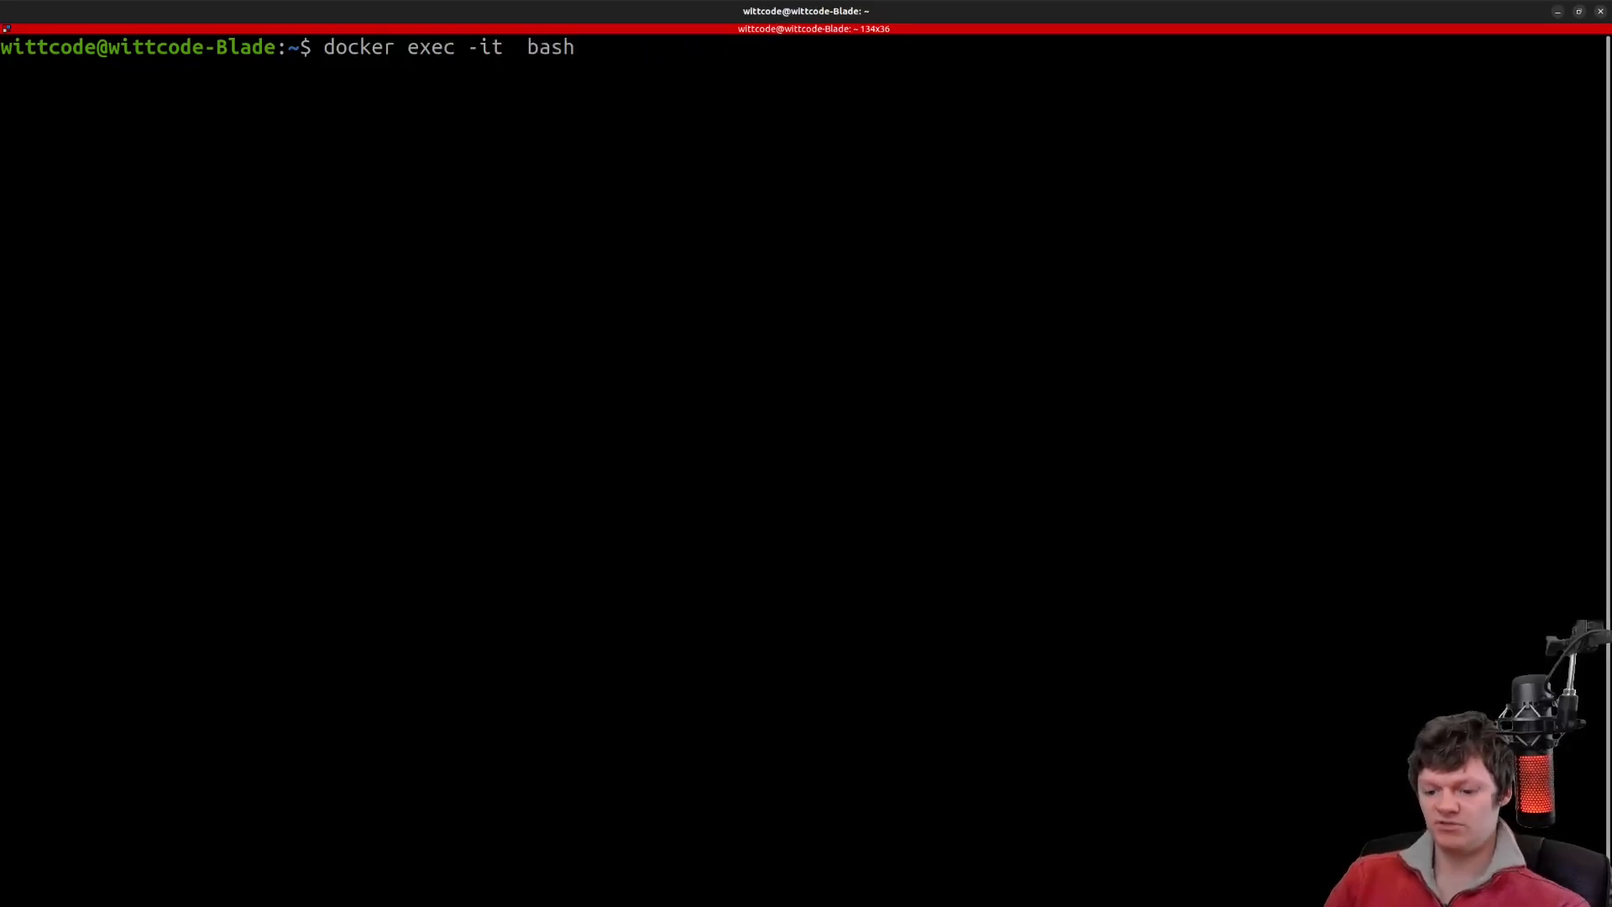
text(3b46f235b47c)
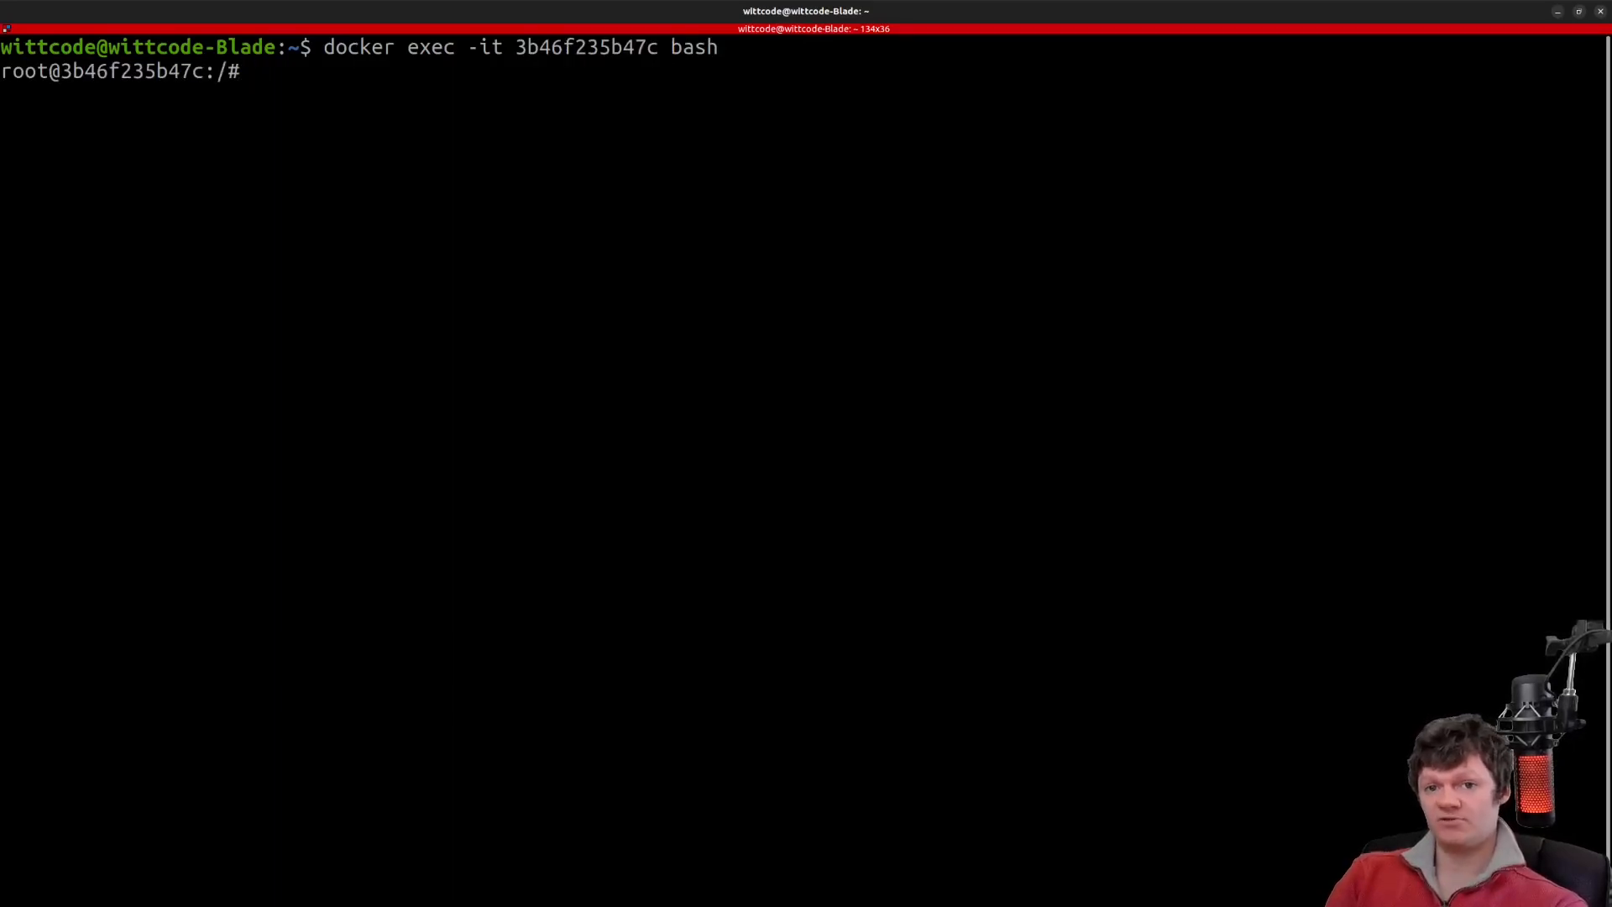
text(psql -U wittcode my_db)
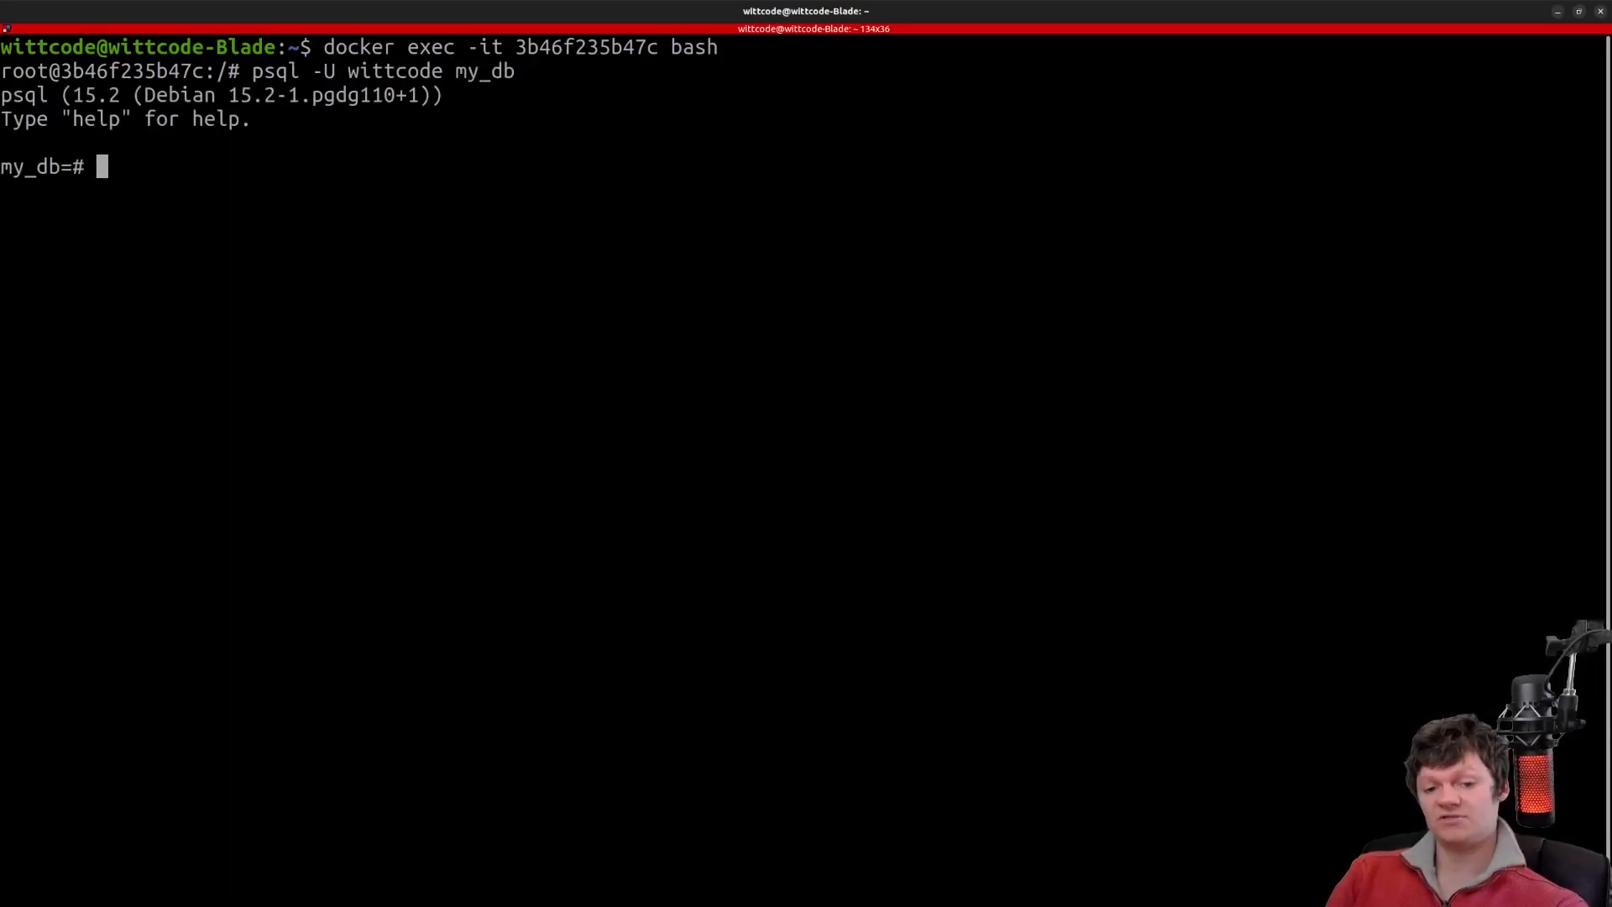
text(SELECT)
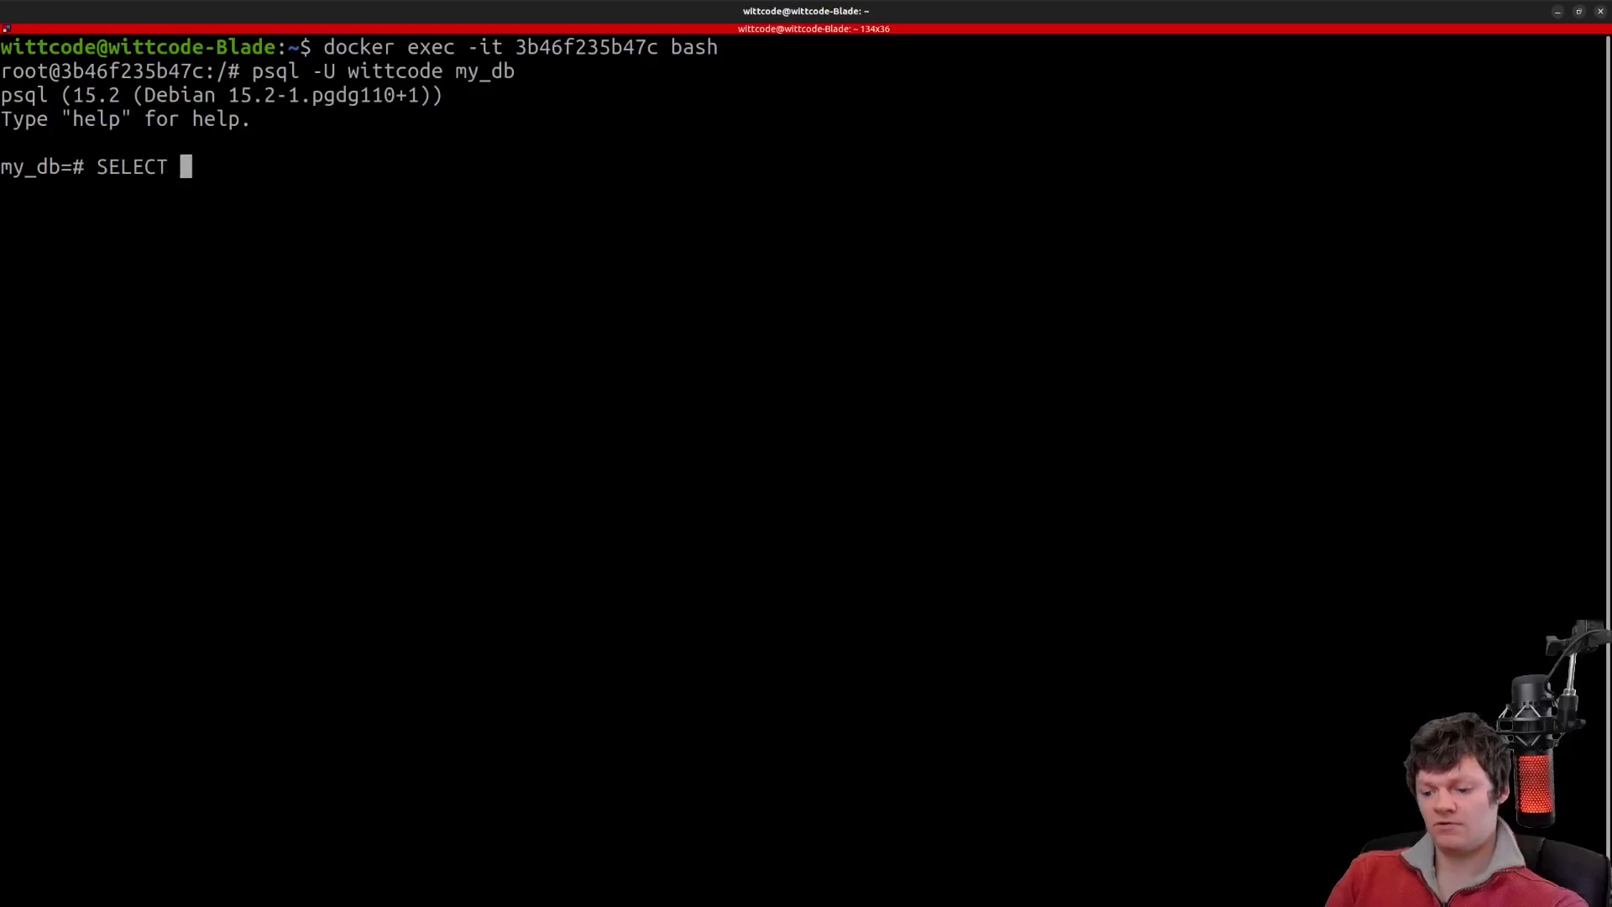